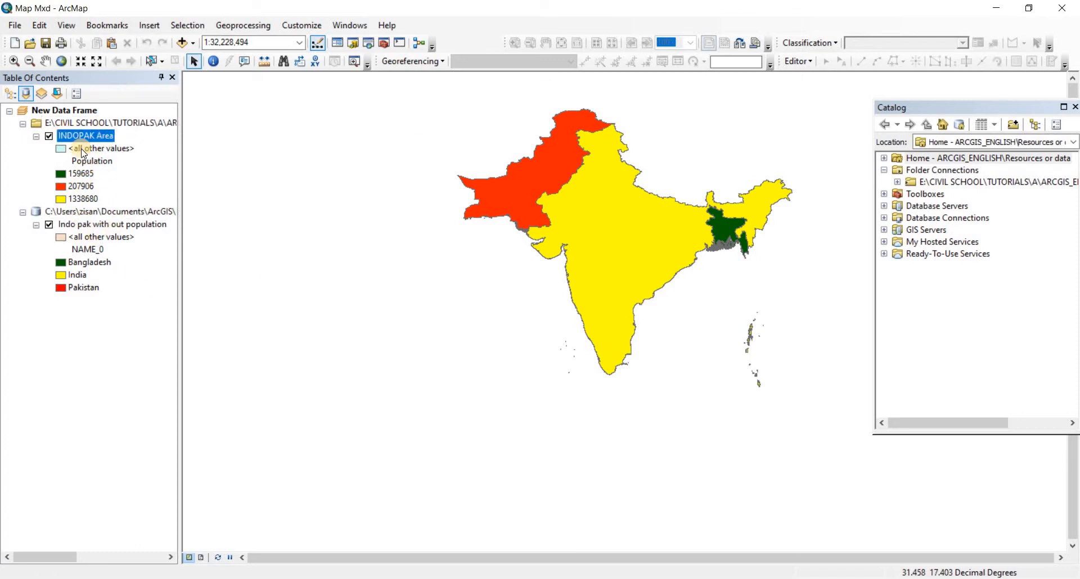
Check both layers' options, then switch the INDOPAK Area layer back on
right_click(85, 135)
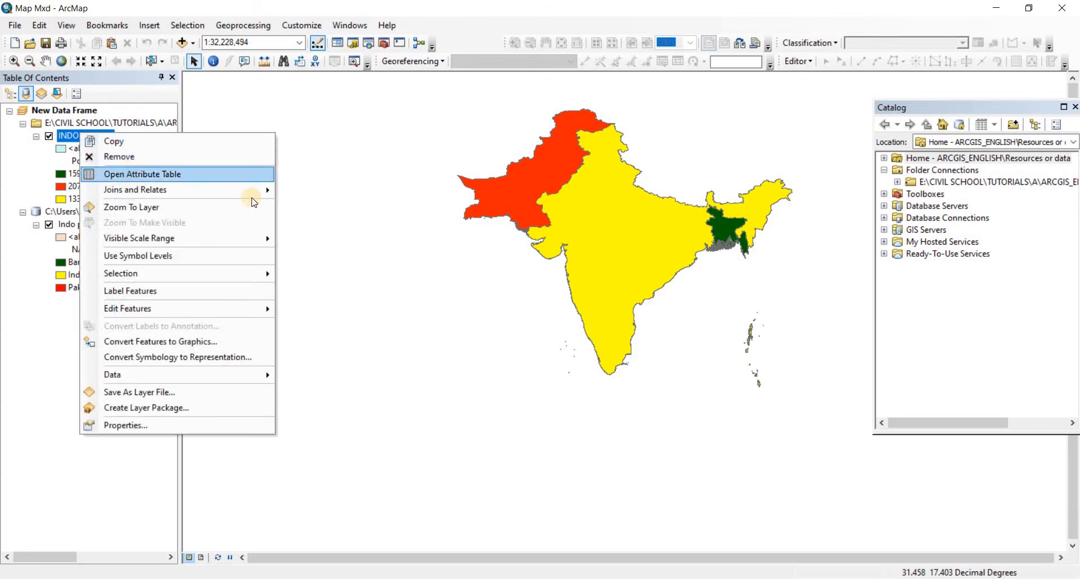
left_click(142, 173)
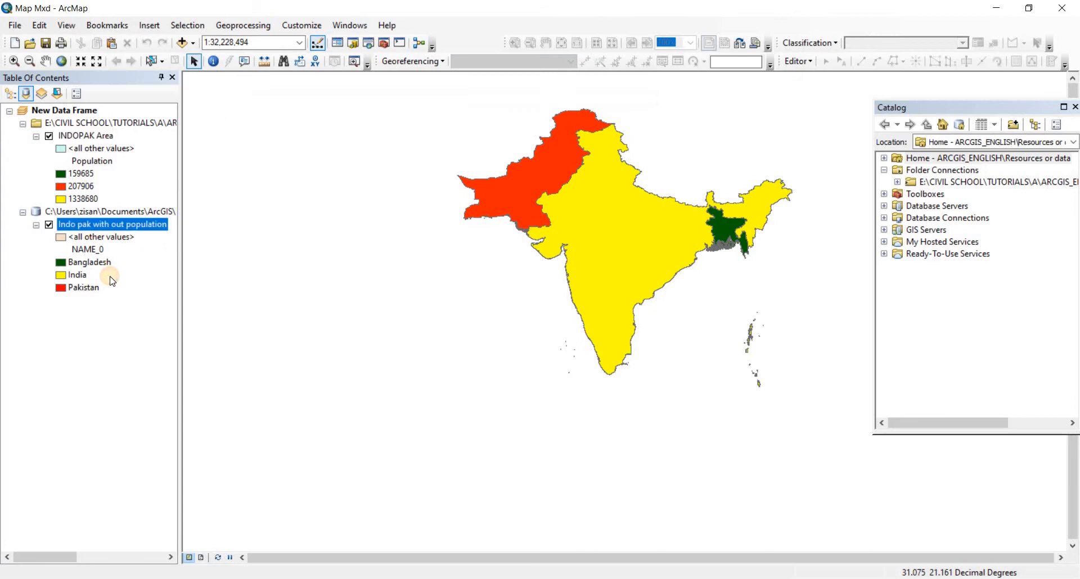
left_click(112, 224)
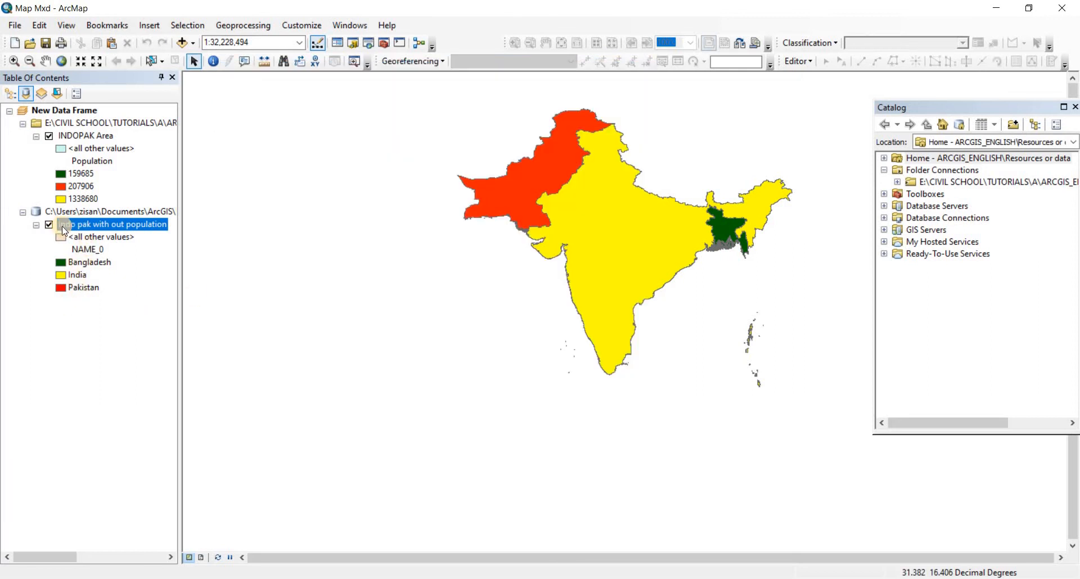
right_click(113, 224)
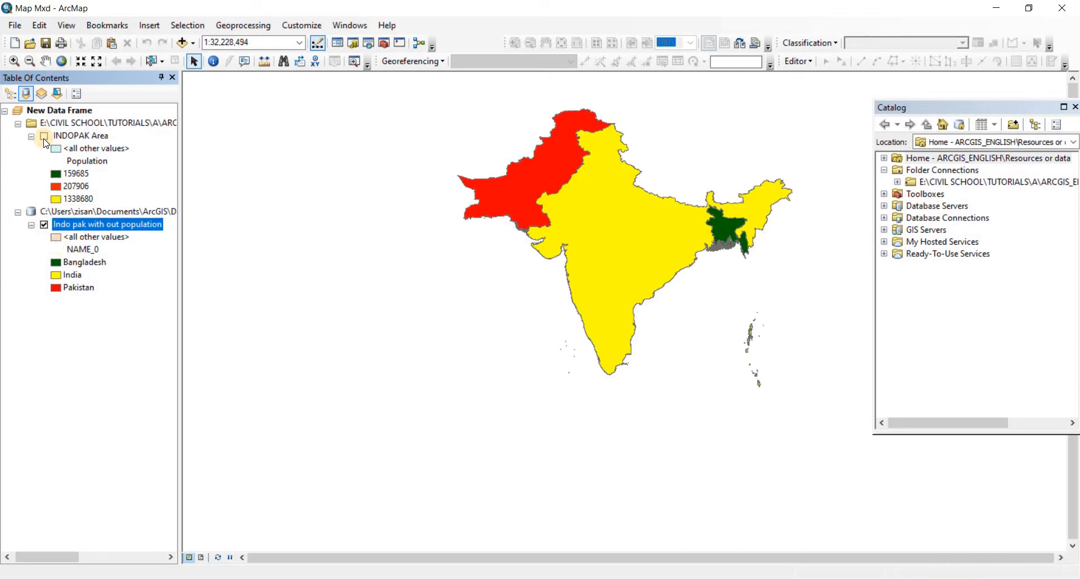
left_click(44, 136)
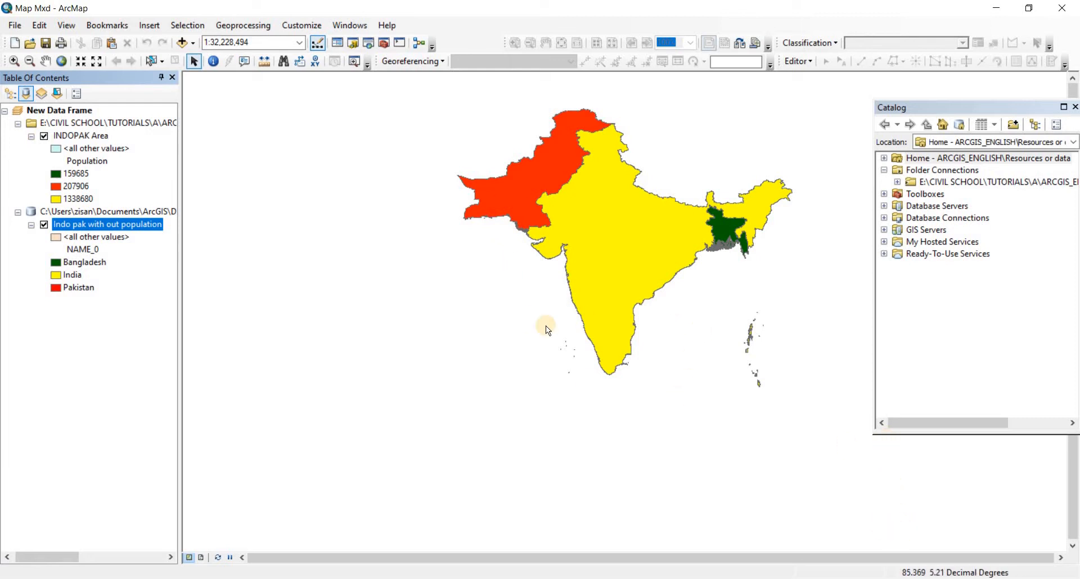
mouse_move(537, 340)
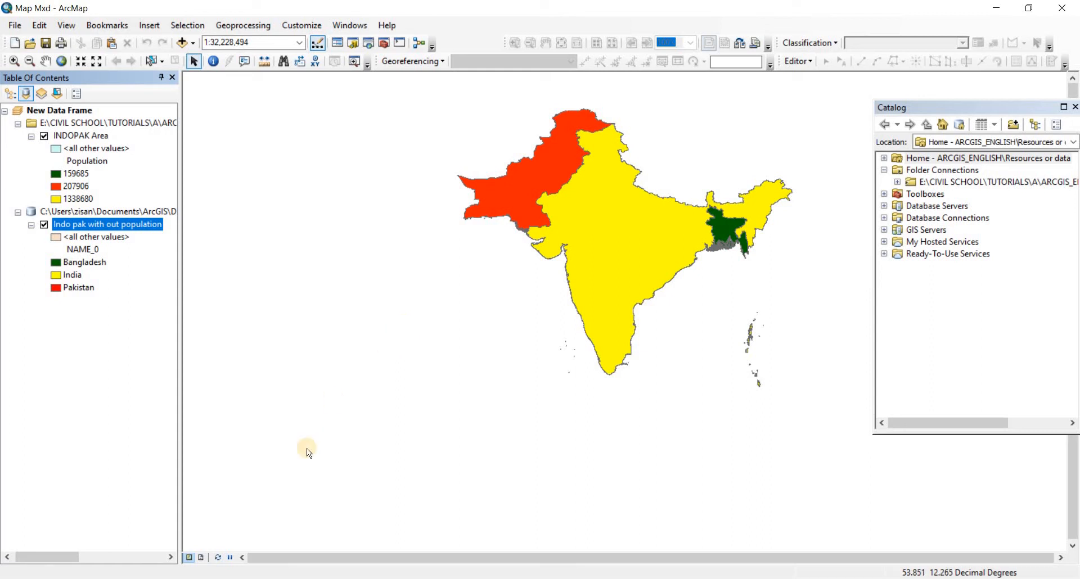
mouse_move(241, 523)
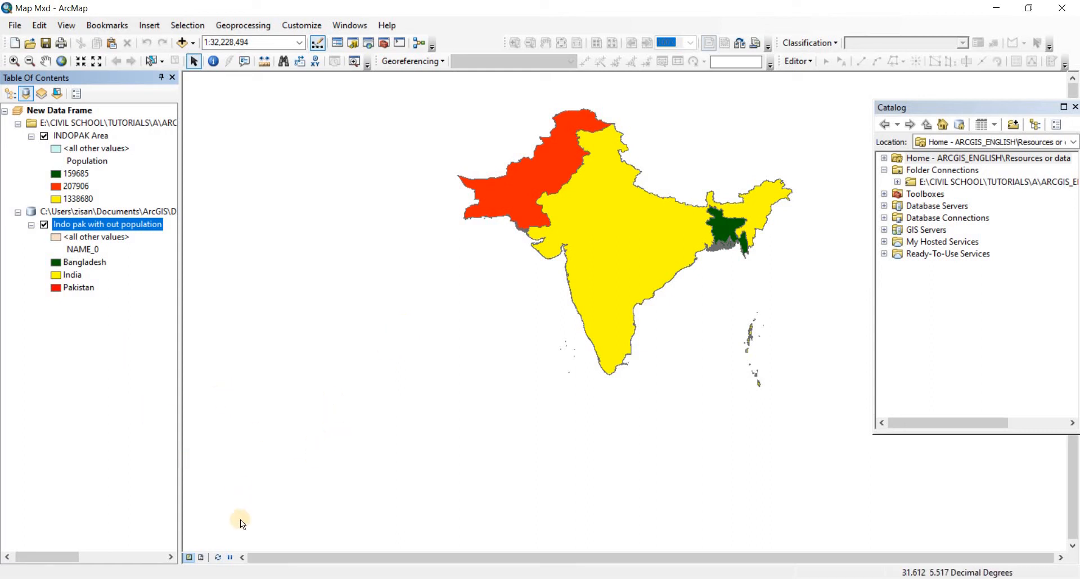
mouse_move(212, 528)
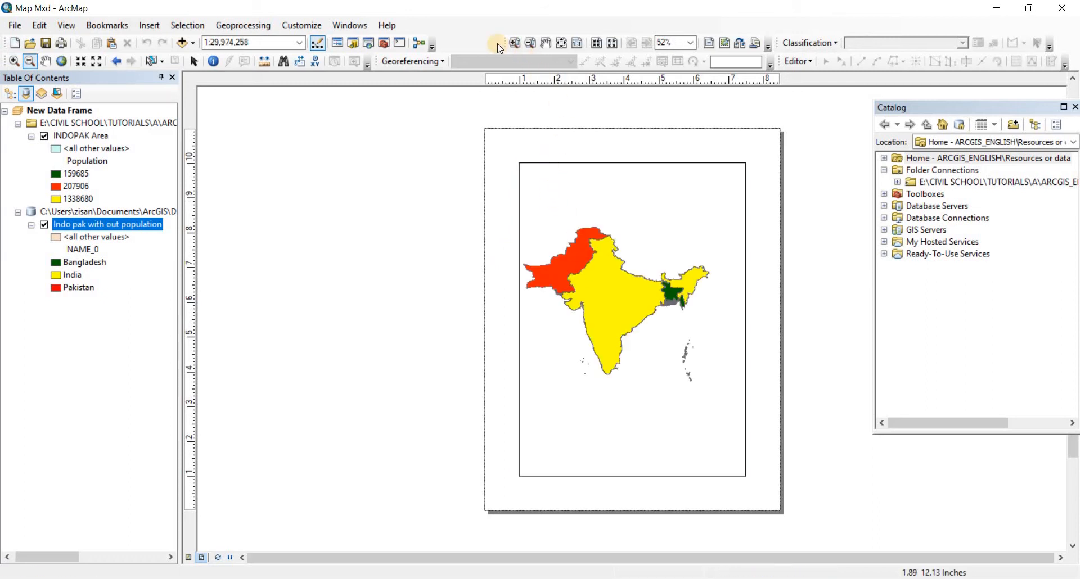
Undock the Layout toolbar into a floating panel, then close it
left_click(496, 43)
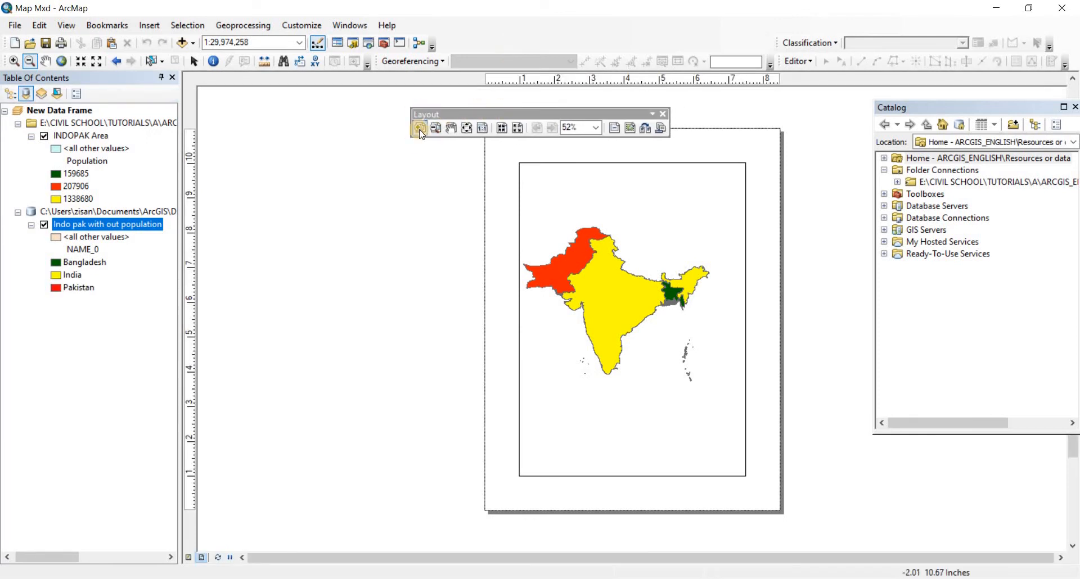
mouse_move(436, 128)
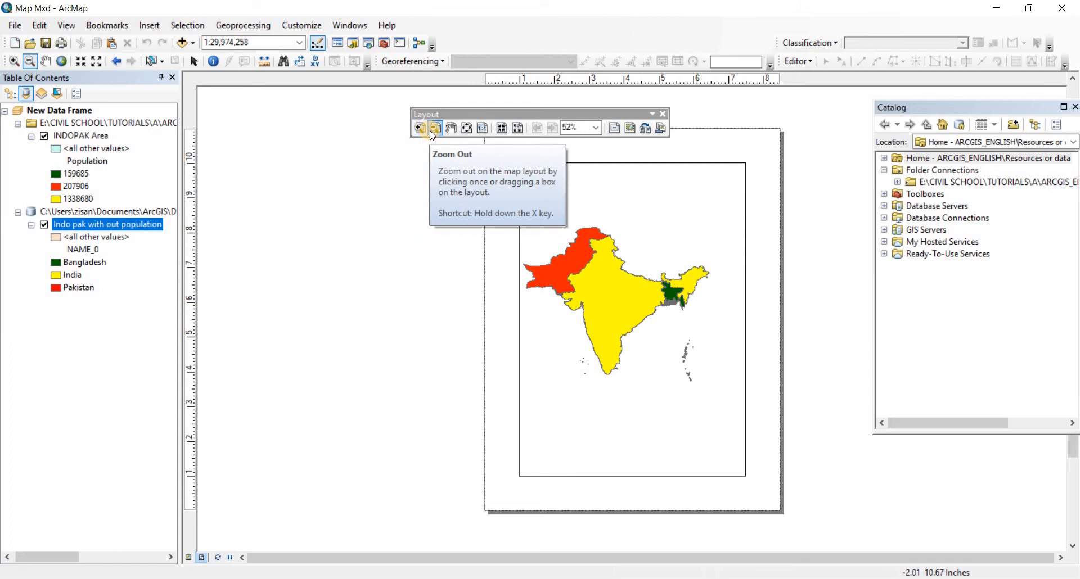
mouse_move(355, 396)
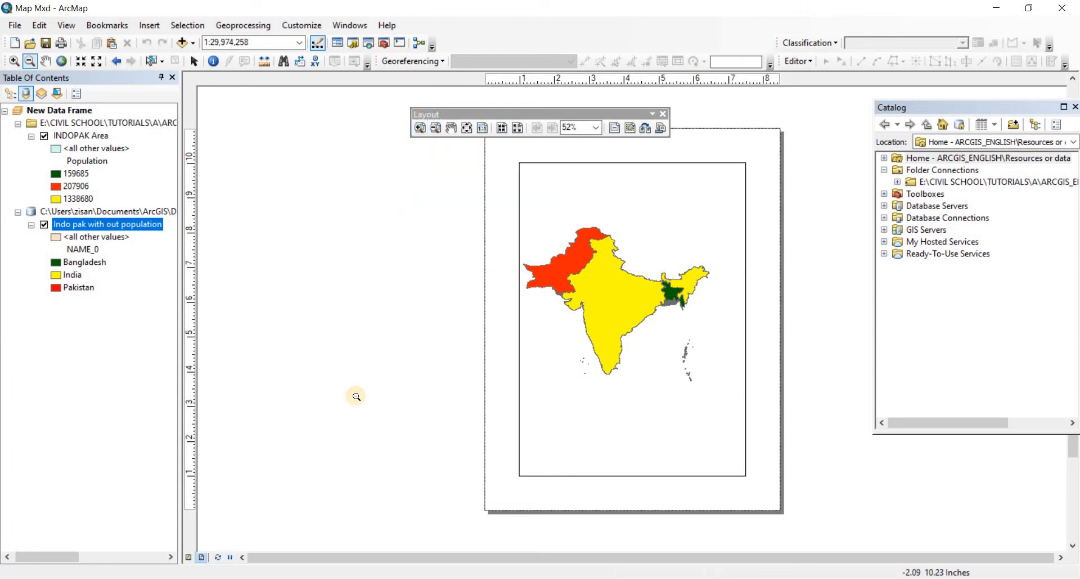
mouse_move(386, 263)
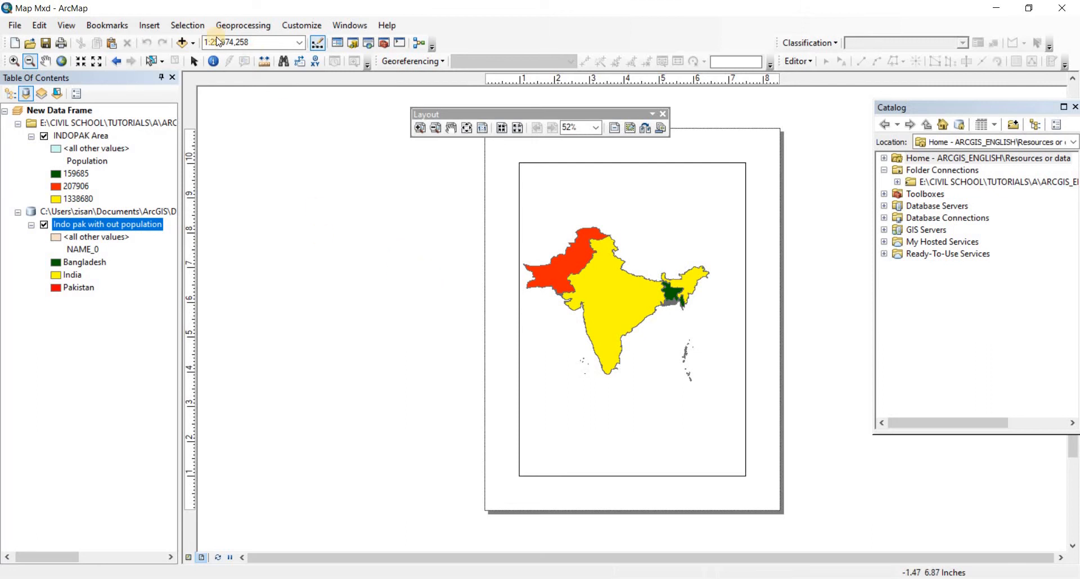
mouse_move(252, 43)
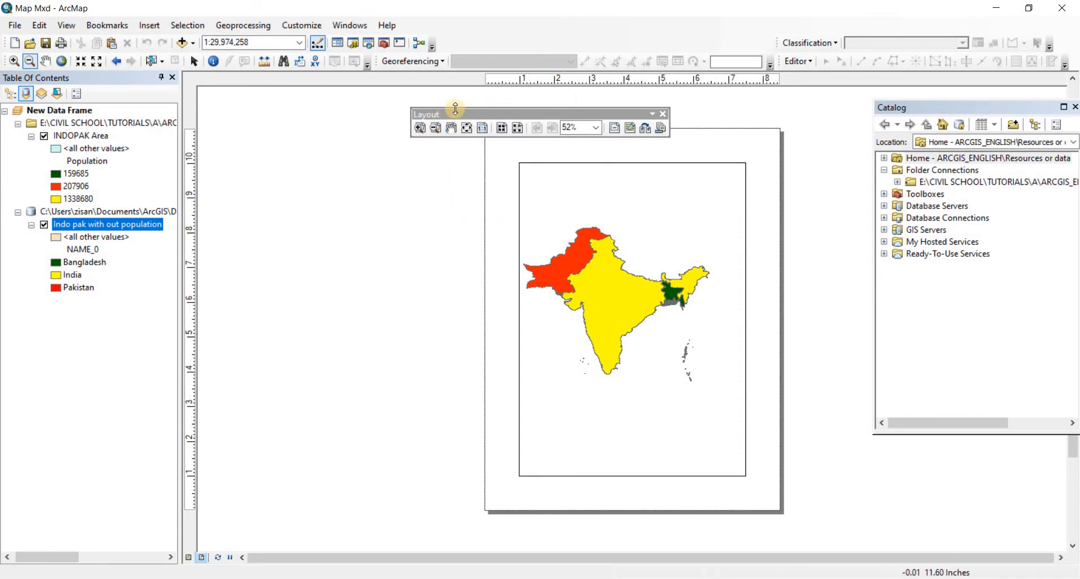
left_click(662, 114)
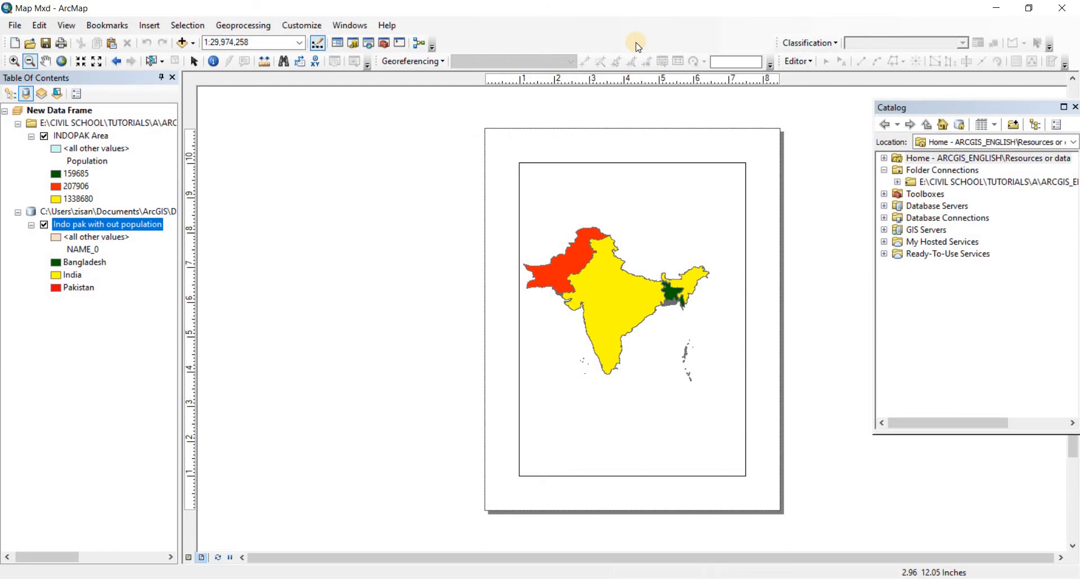
mouse_move(569, 39)
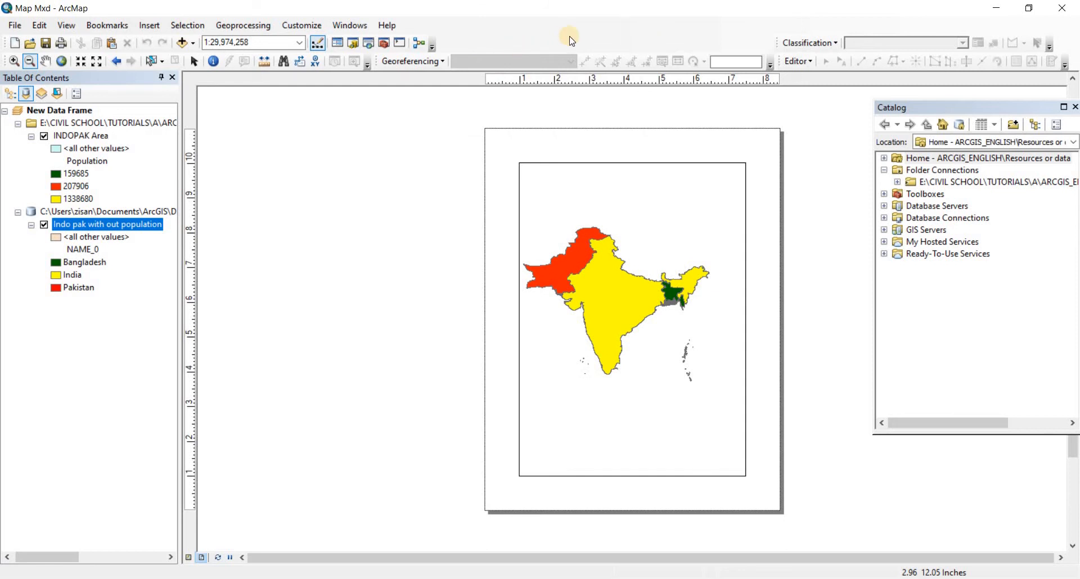
mouse_move(570, 40)
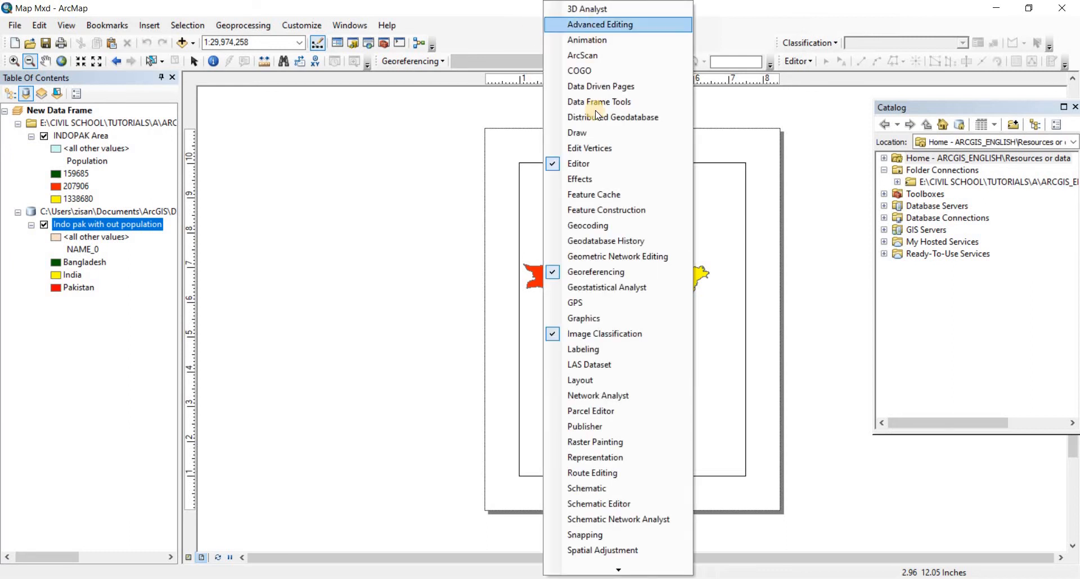
mouse_move(623, 349)
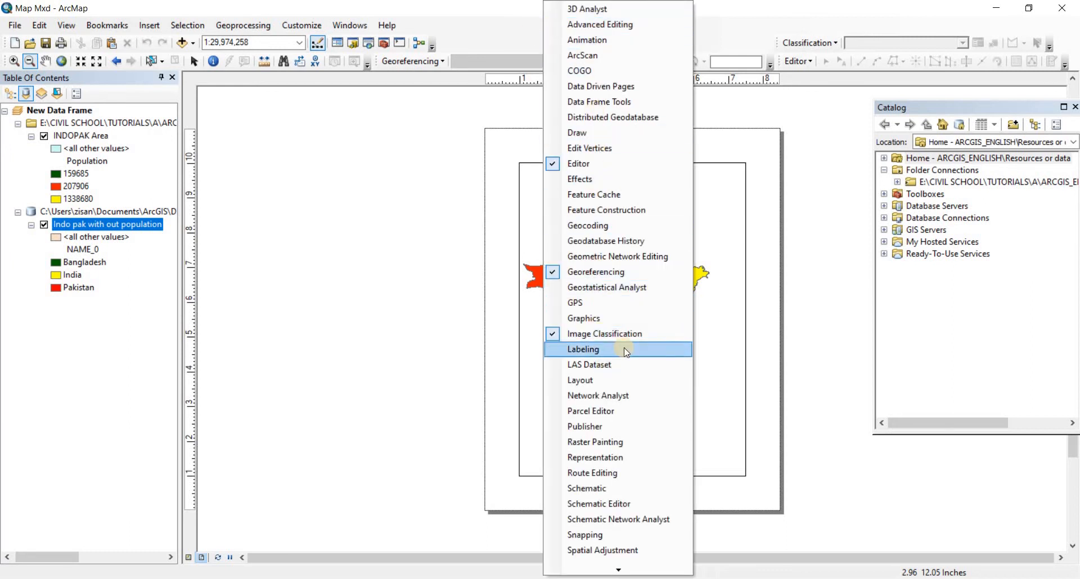
mouse_move(596, 395)
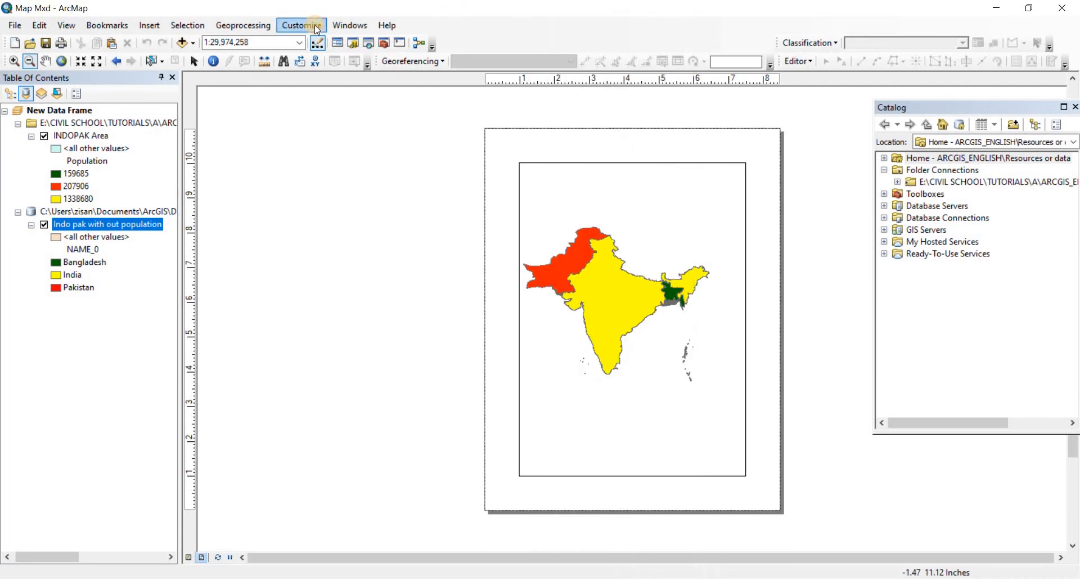
Reopen the Layout toolbar from Customize > Toolbars and dock it beside the main toolbars
left_click(300, 26)
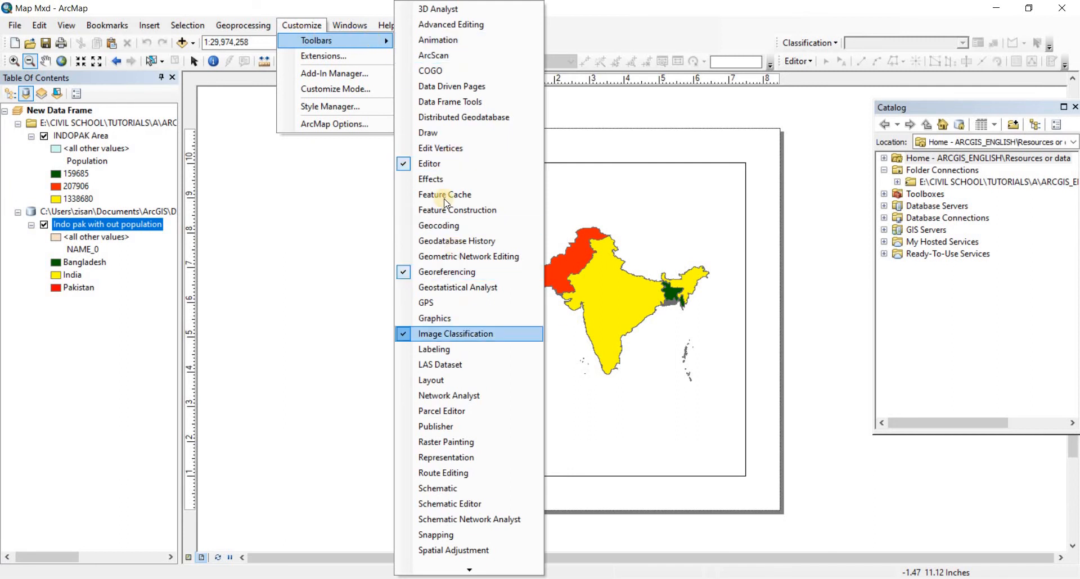
mouse_move(430, 380)
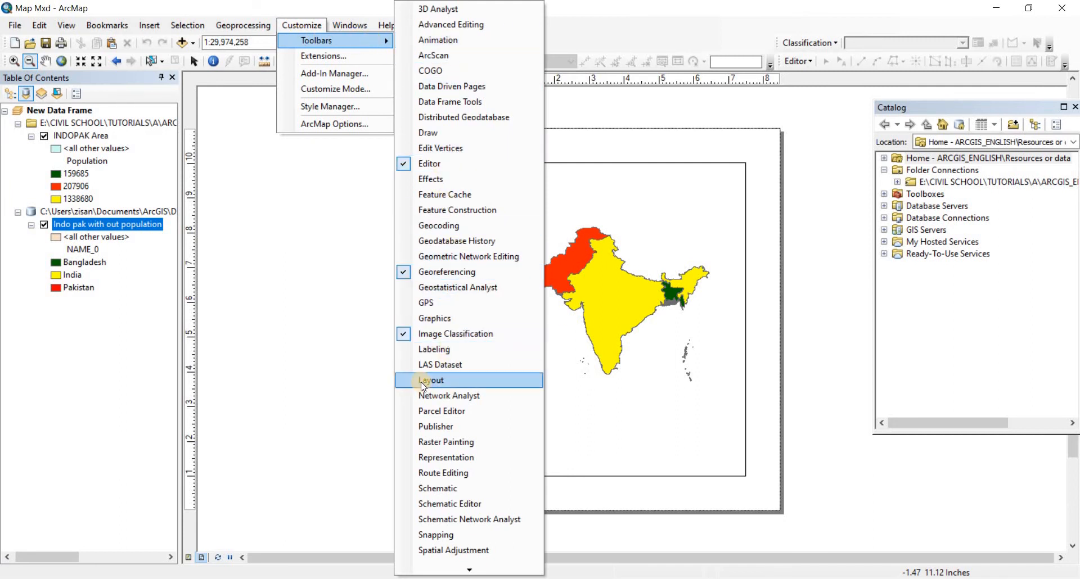
left_click(431, 379)
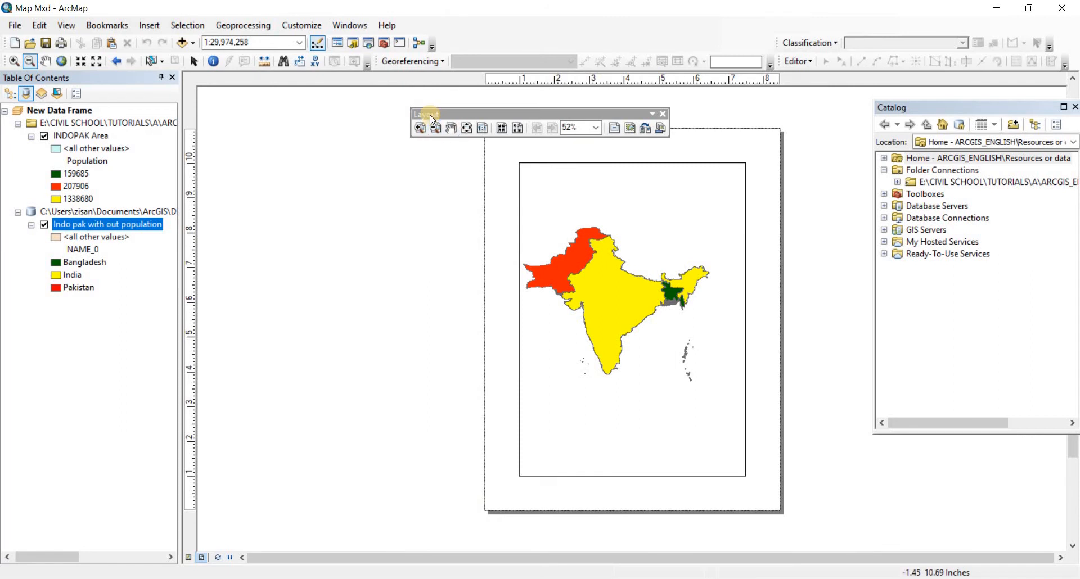
left_click_drag(424, 113, 544, 33)
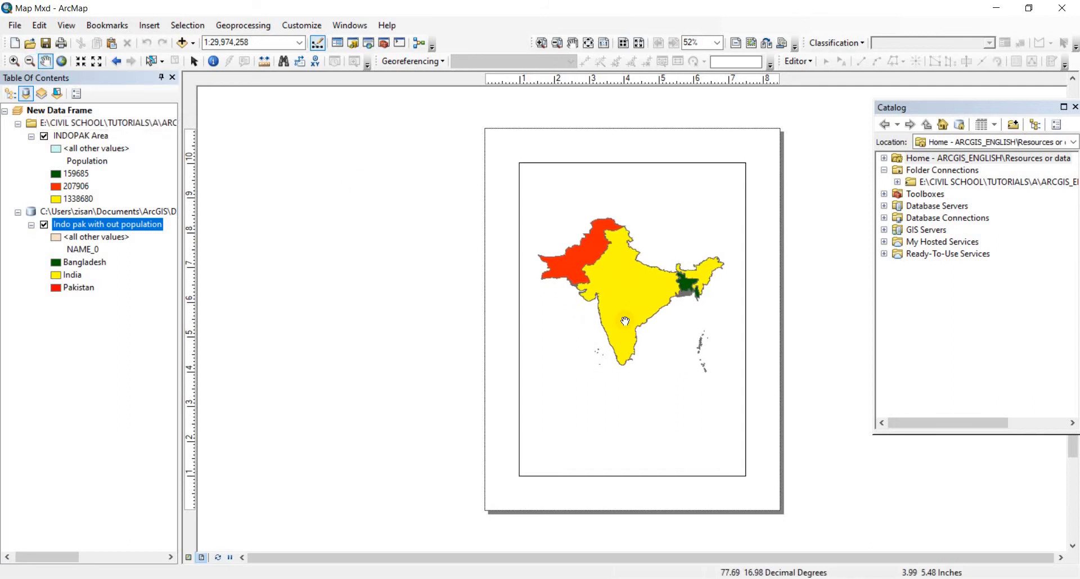
mouse_move(843, 300)
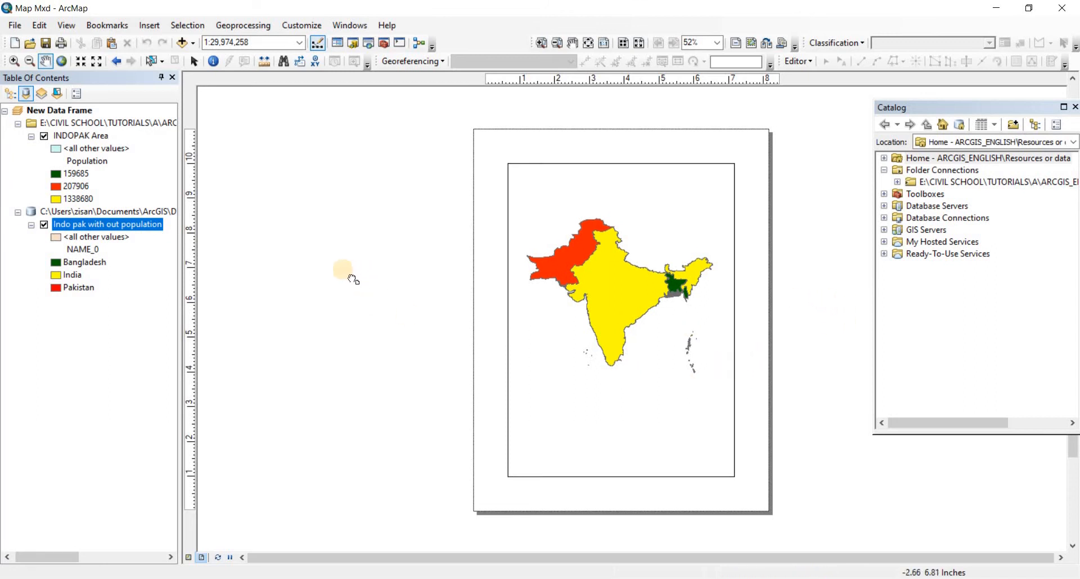
Pan the layout so the page sits centred in the window
left_click_drag(351, 279, 347, 269)
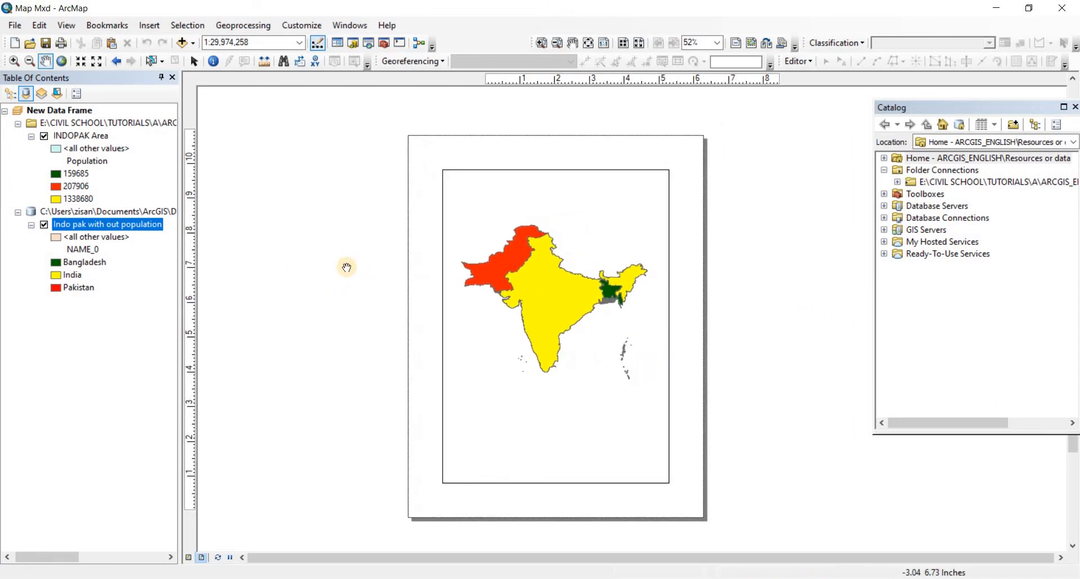
mouse_move(558, 43)
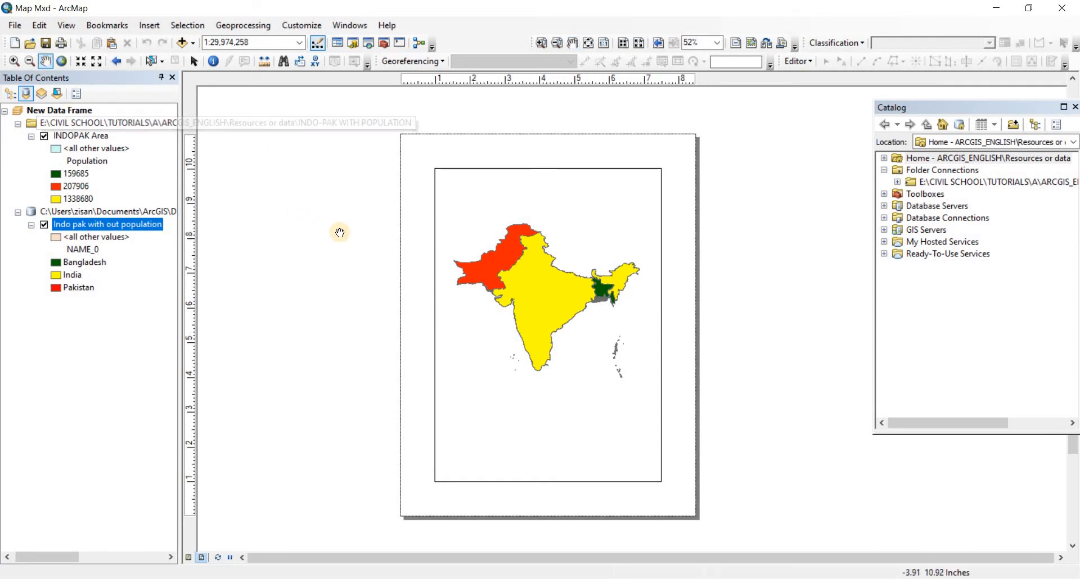
mouse_move(512, 283)
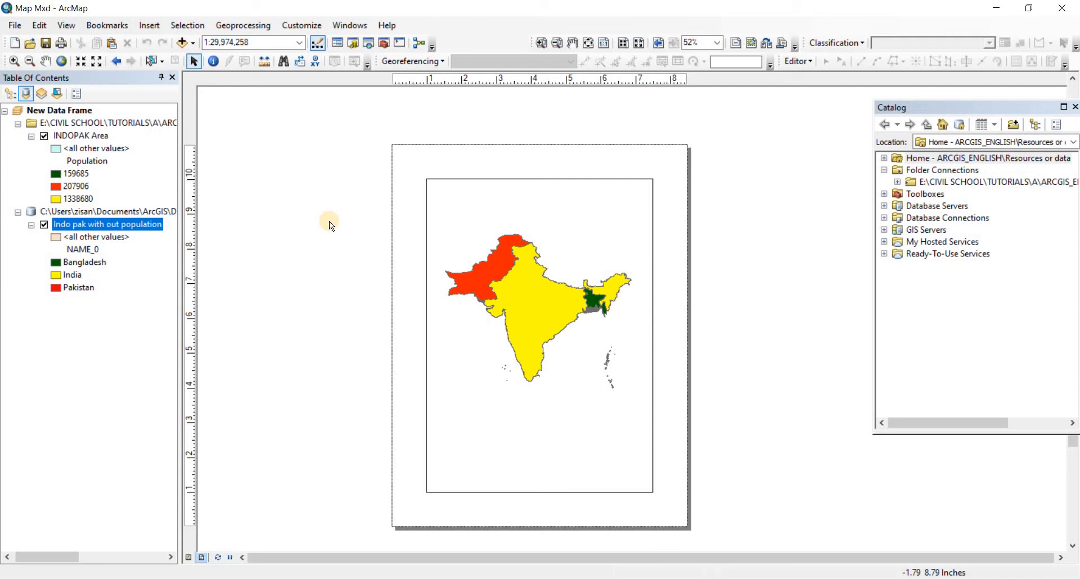
mouse_move(320, 236)
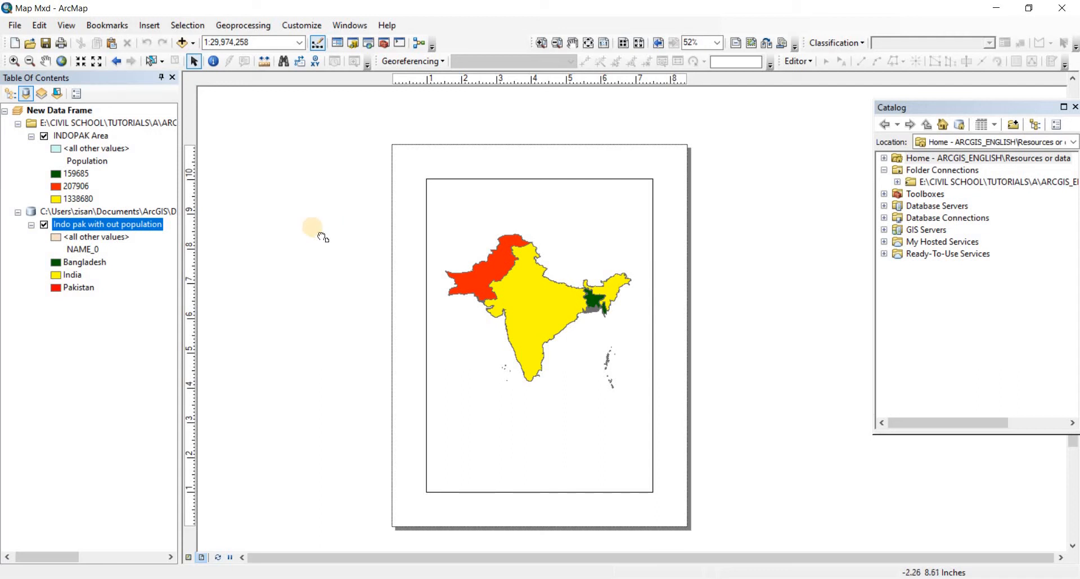
left_click_drag(314, 230, 386, 192)
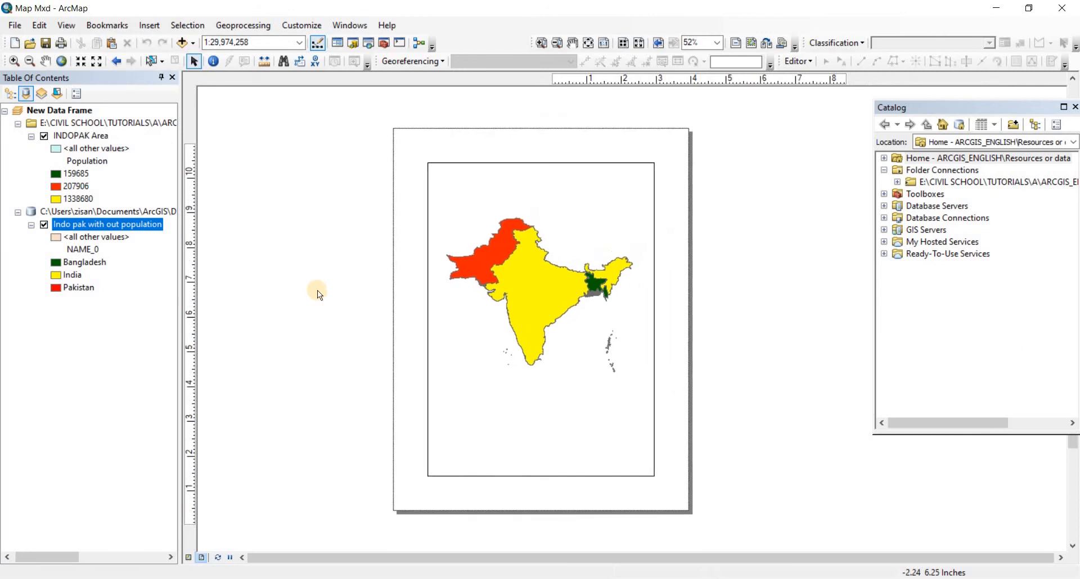
Insert the map title 'INdo' and select it to position at the top of the frame
left_click(148, 26)
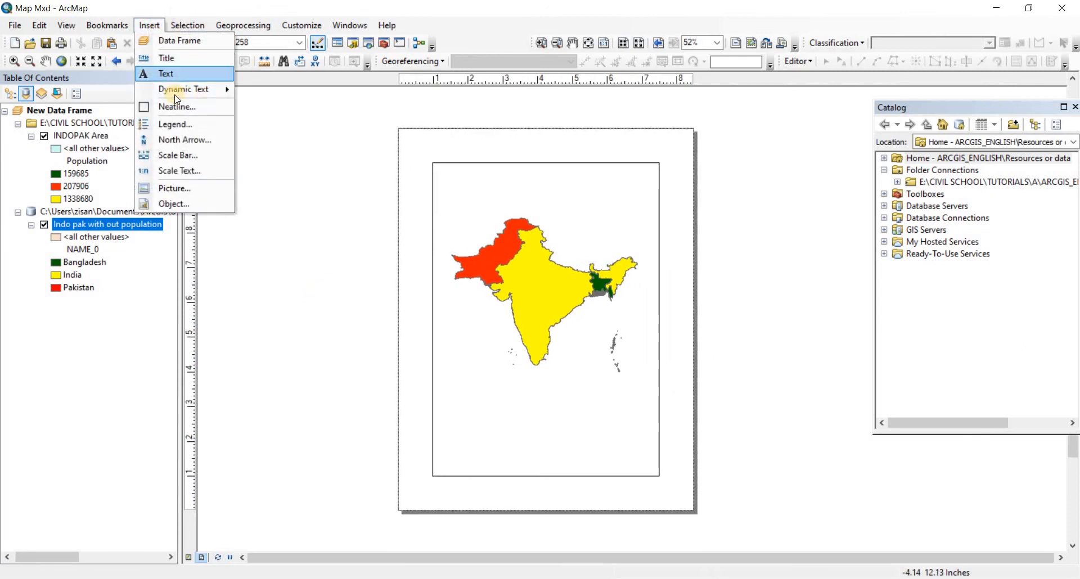
left_click(165, 58)
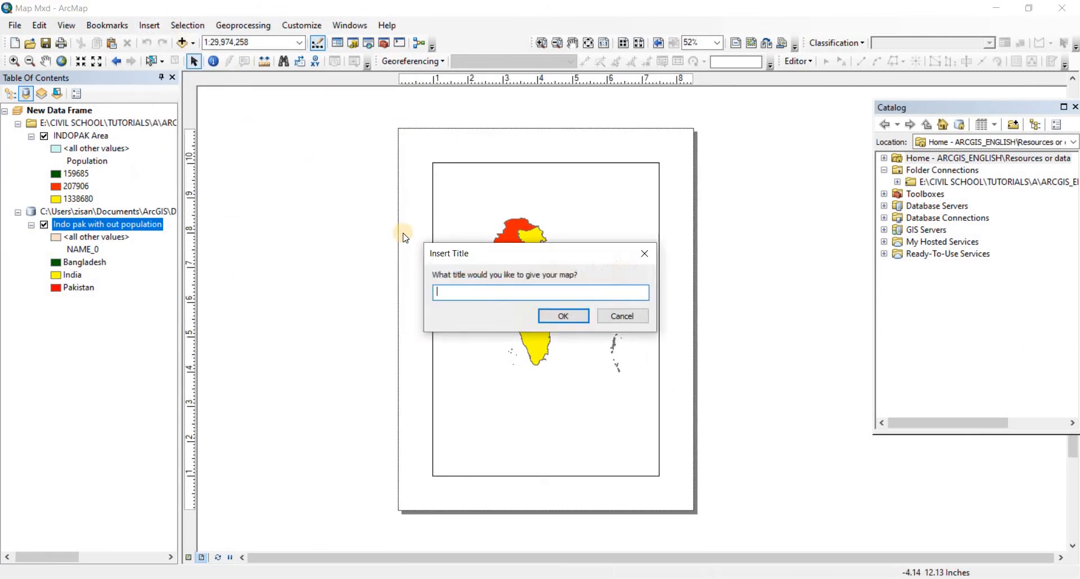
type("INd")
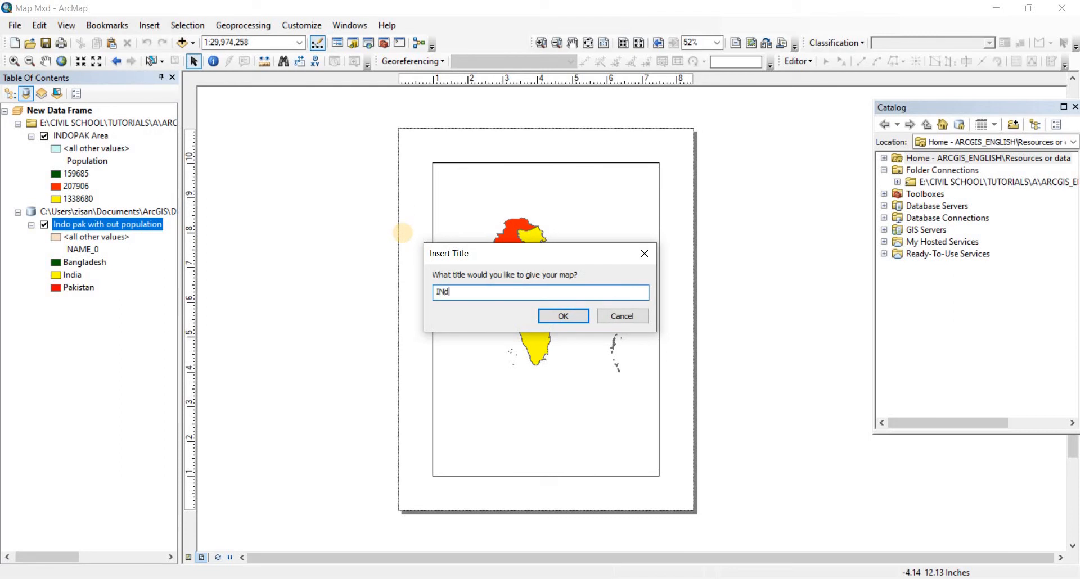
left_click(562, 316)
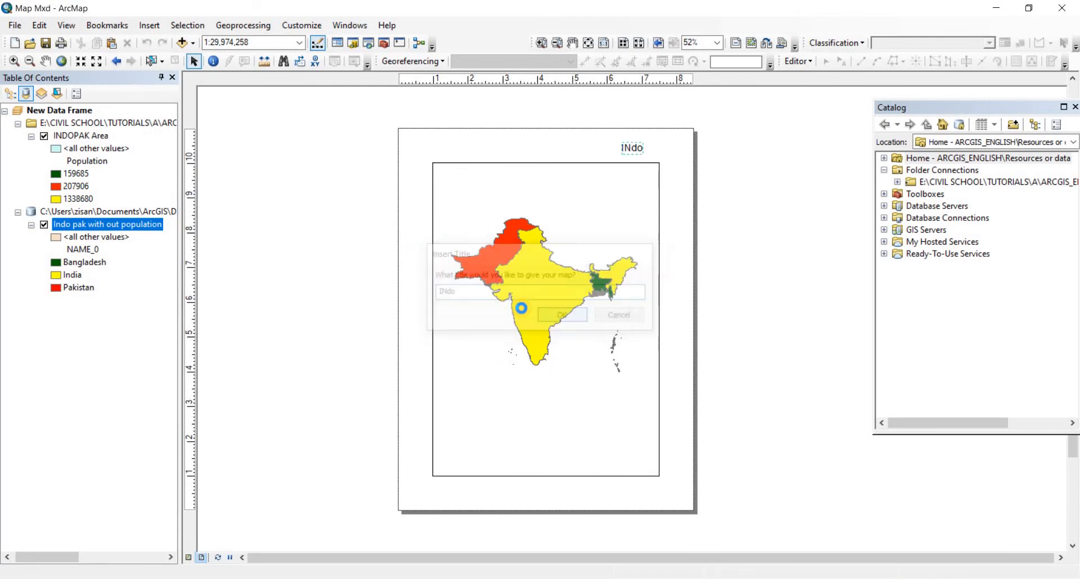
left_click(561, 315)
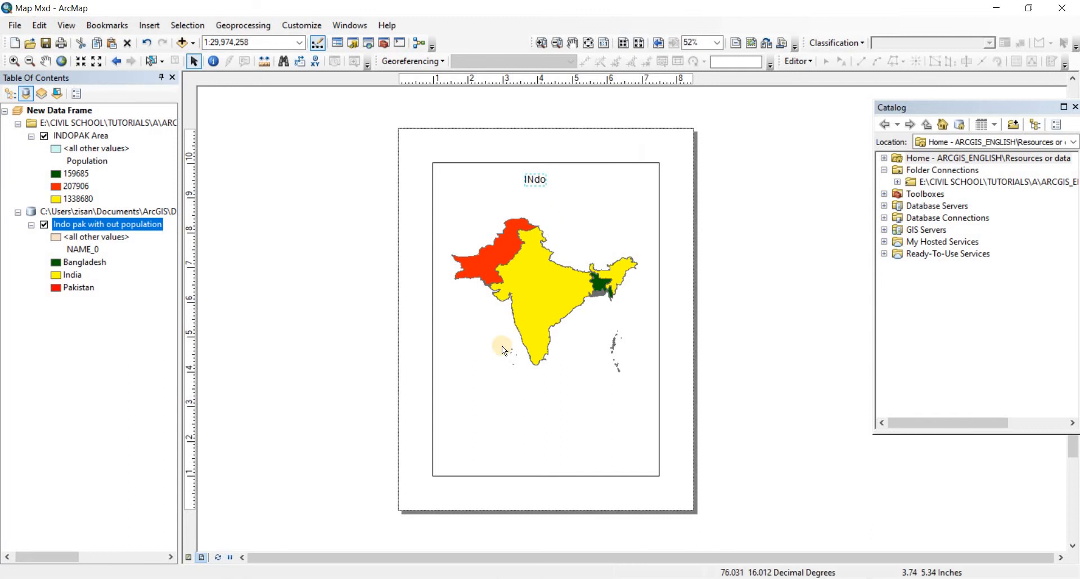
left_click(148, 25)
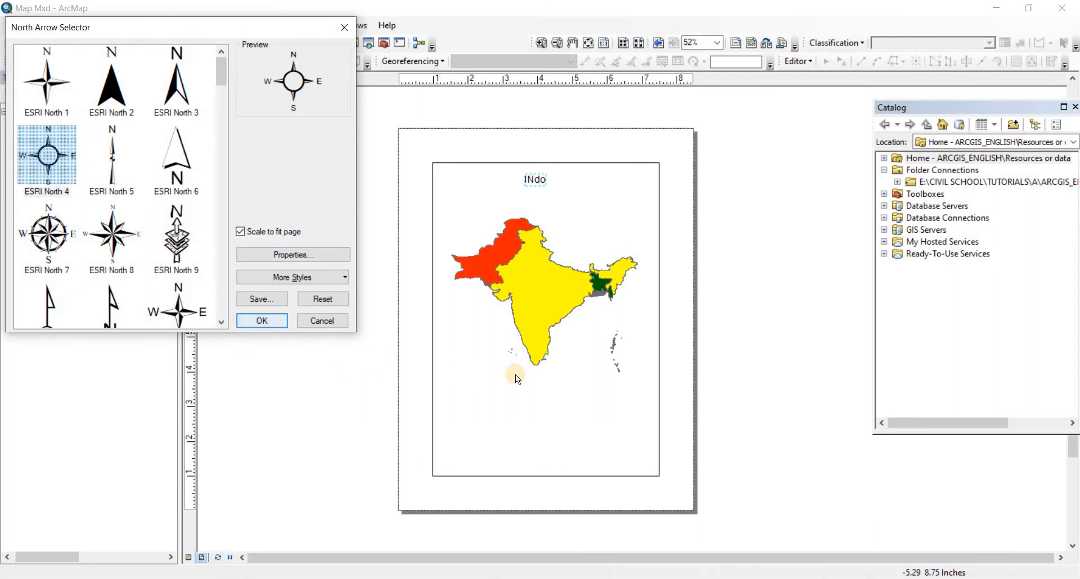
Add the ESRI North 4 north arrow to the lower right of the map frame
left_click(261, 321)
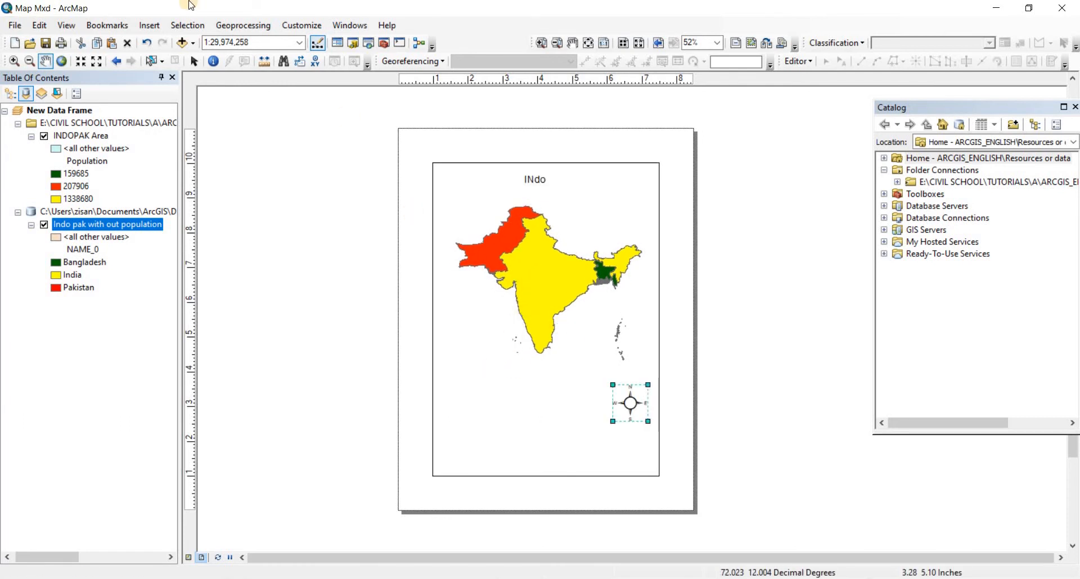
Insert a Scale Line 2 scale bar in miles beneath the map
left_click(149, 25)
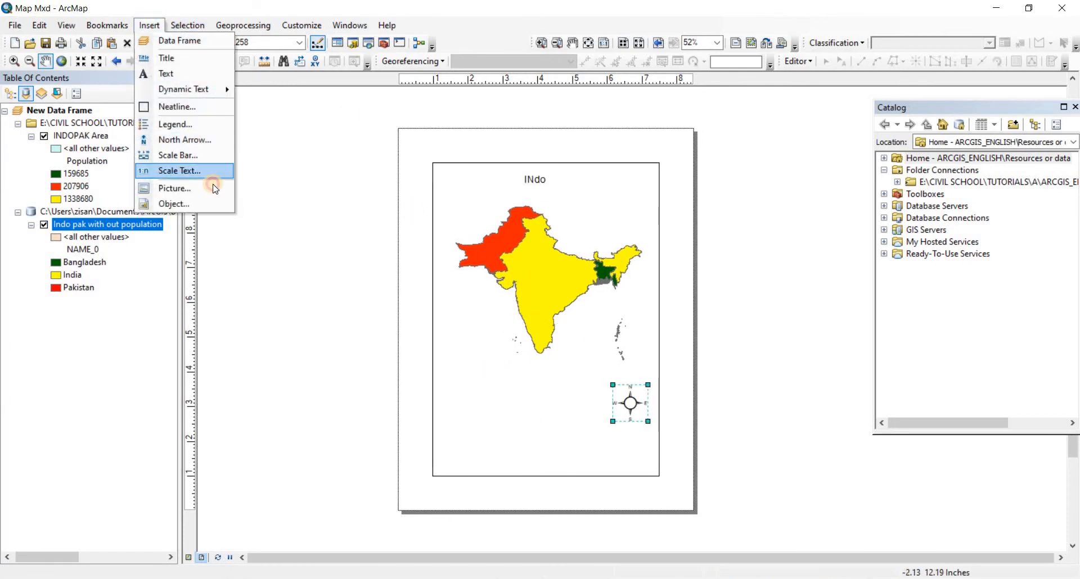
left_click(178, 155)
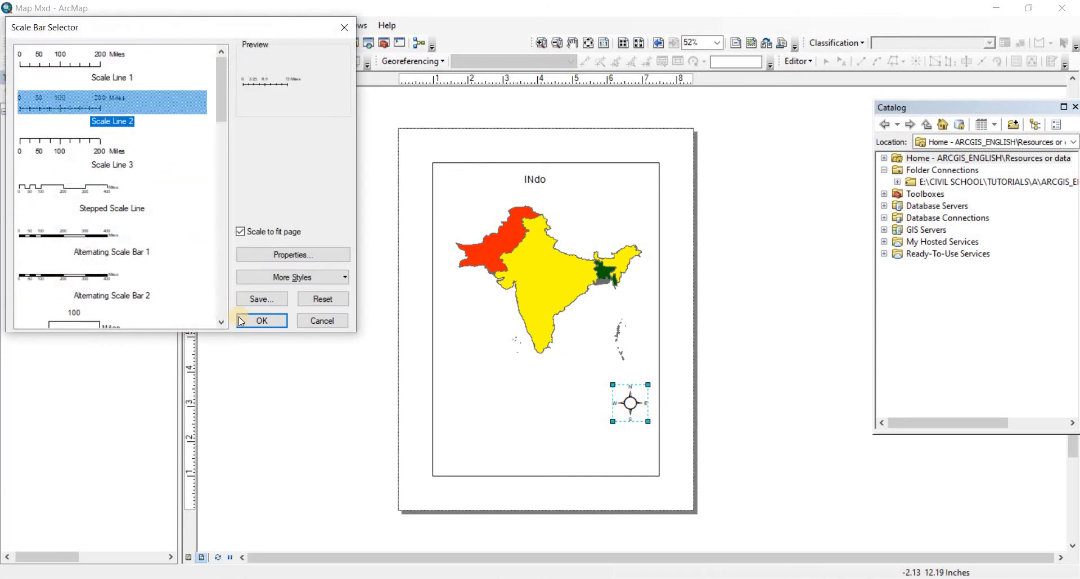
left_click(261, 321)
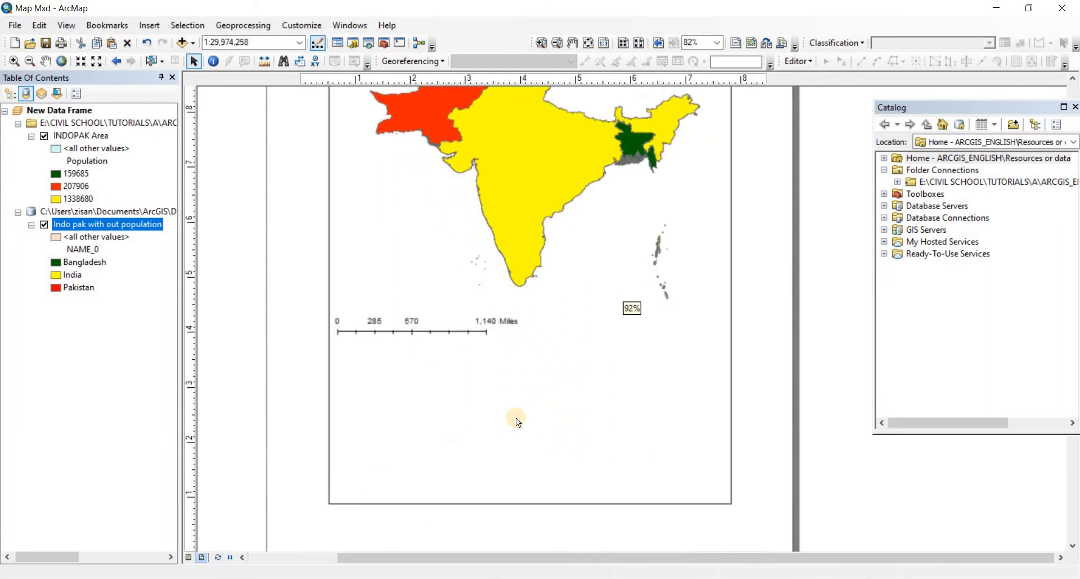
left_click(149, 26)
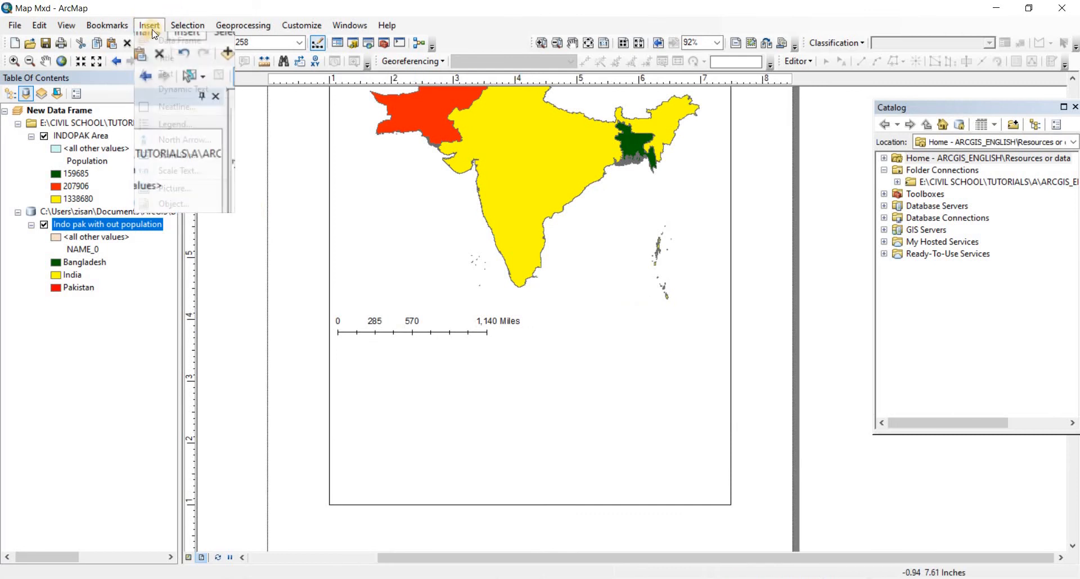
Create a legend for INDOPAK Area and Indo pak with out population with more columns
left_click(173, 124)
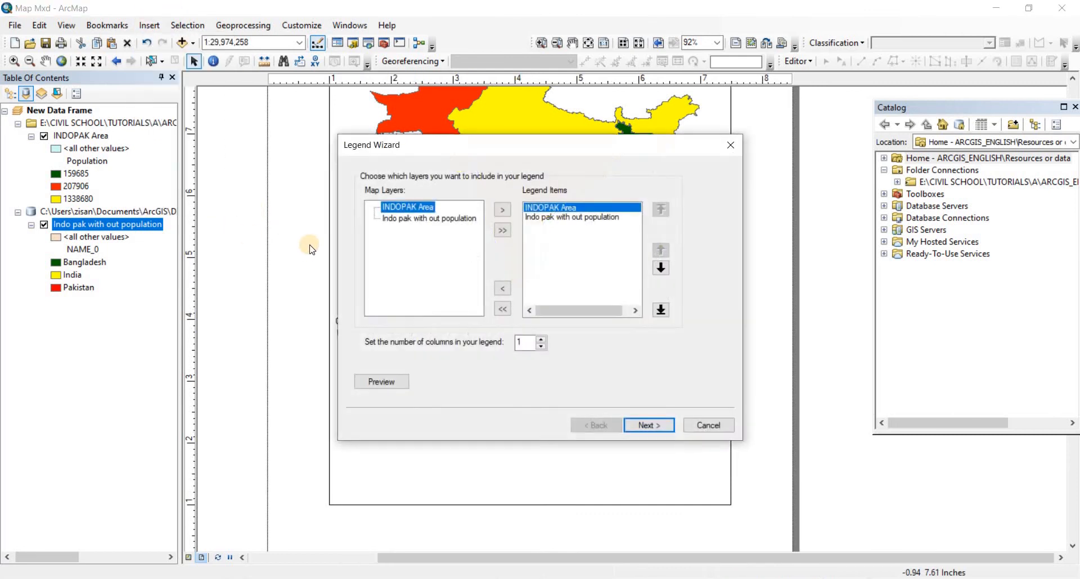
mouse_move(415, 245)
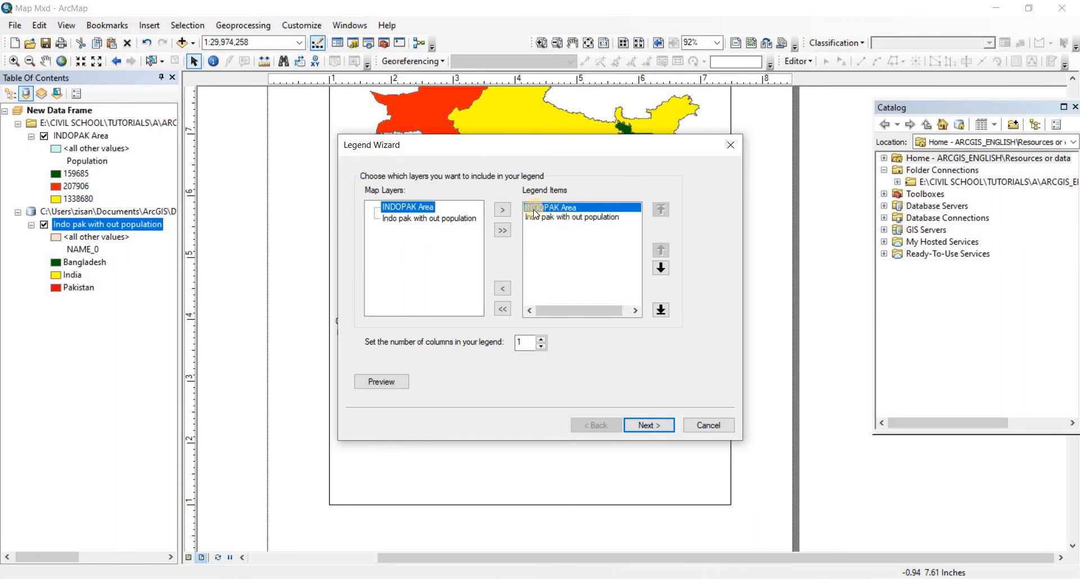
left_click(570, 217)
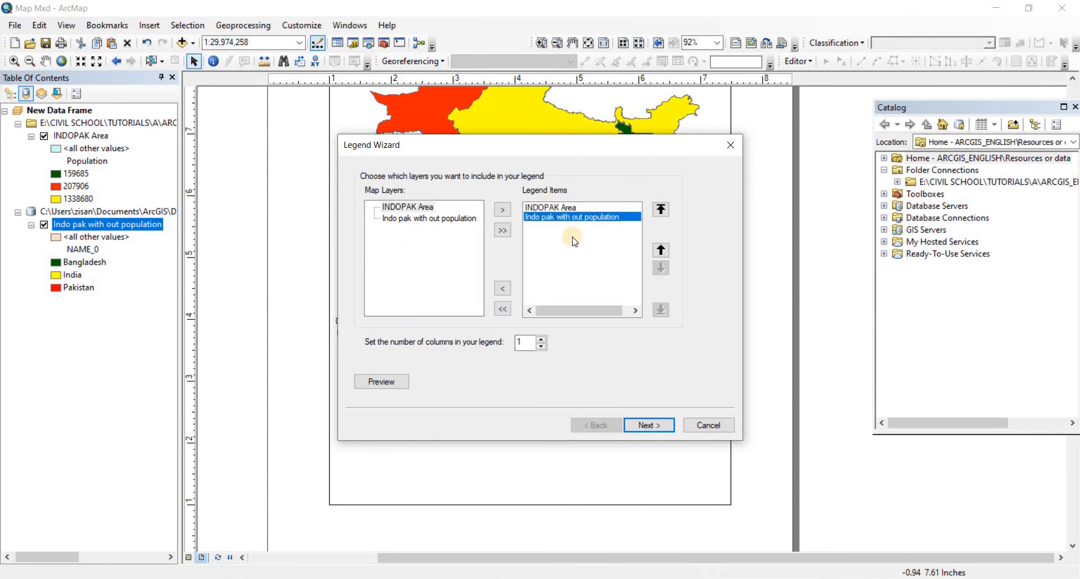
left_click(549, 208)
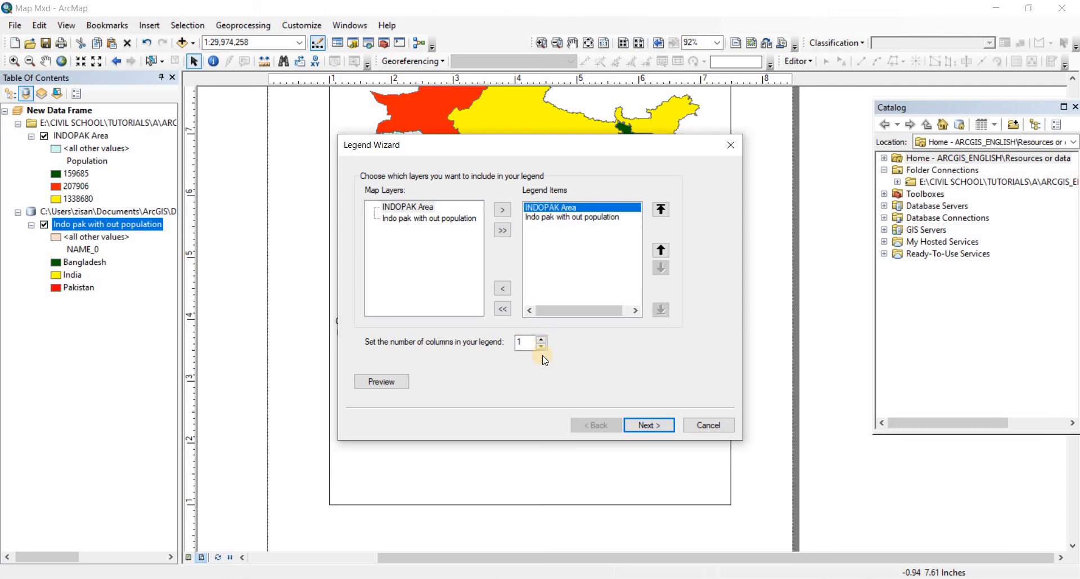
left_click(541, 339)
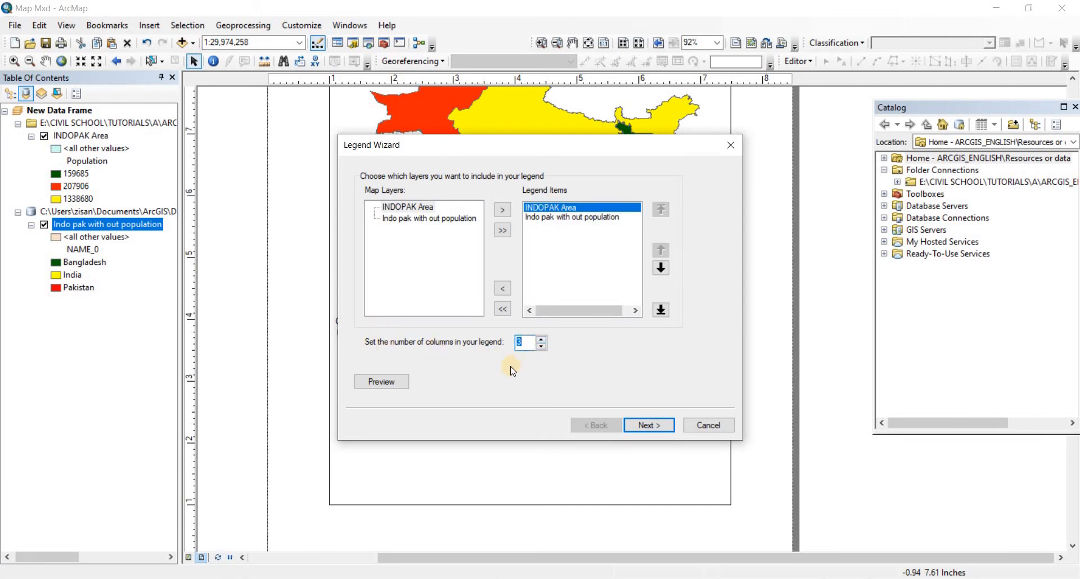
left_click(647, 425)
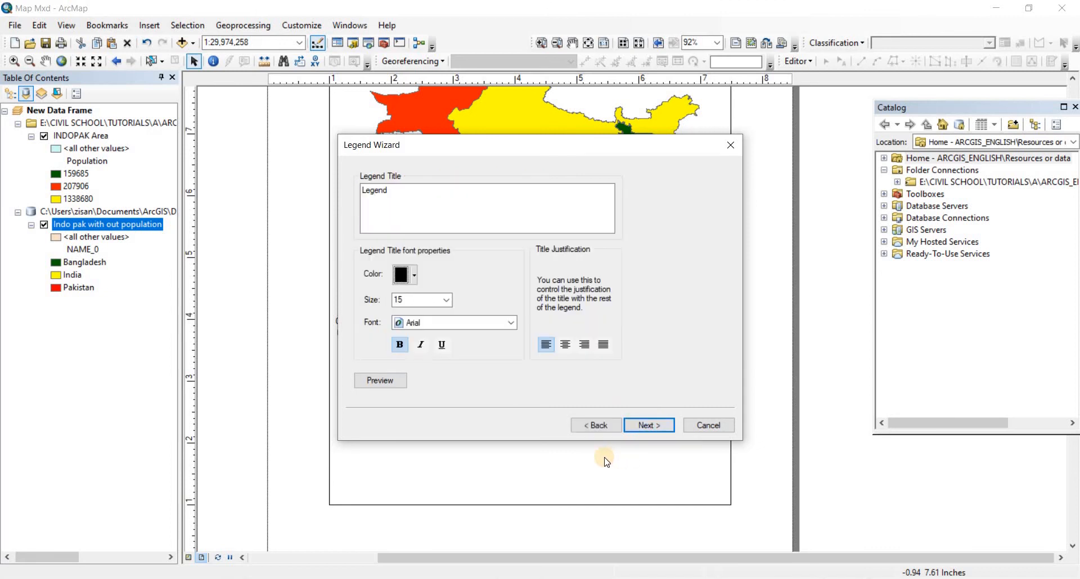
mouse_move(663, 403)
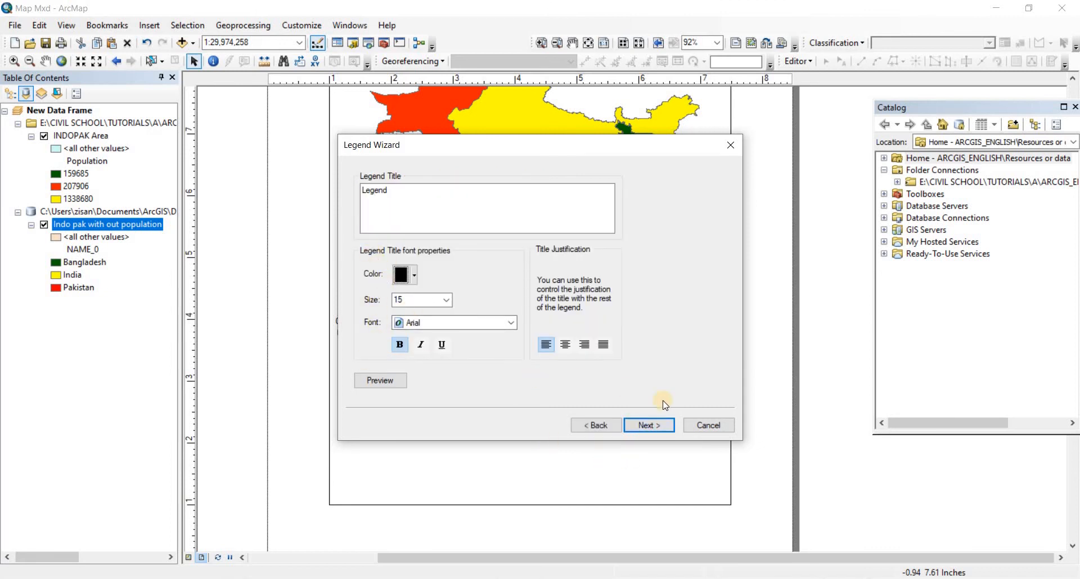
left_click(647, 425)
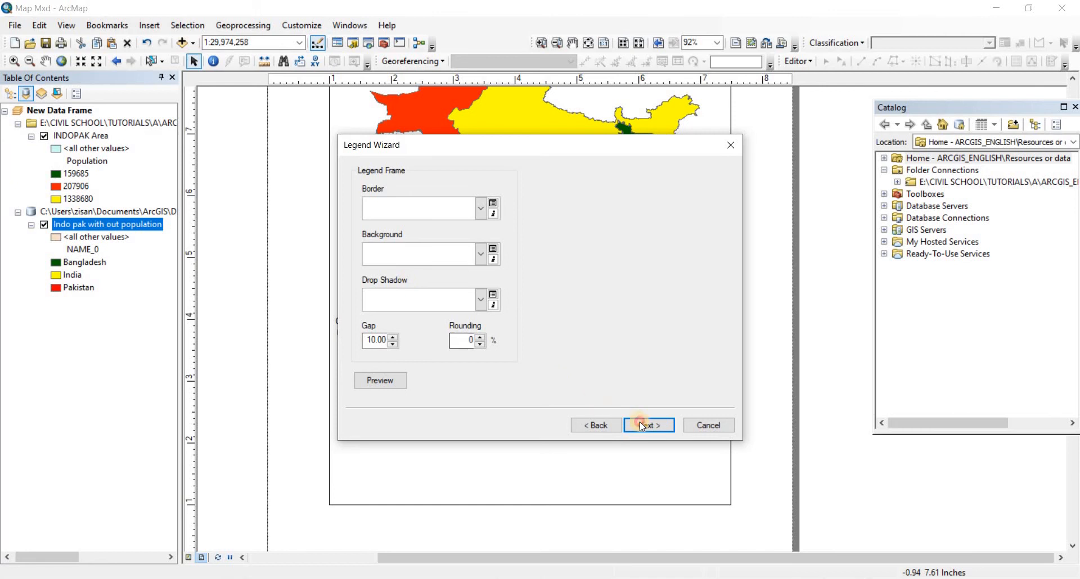
left_click(647, 425)
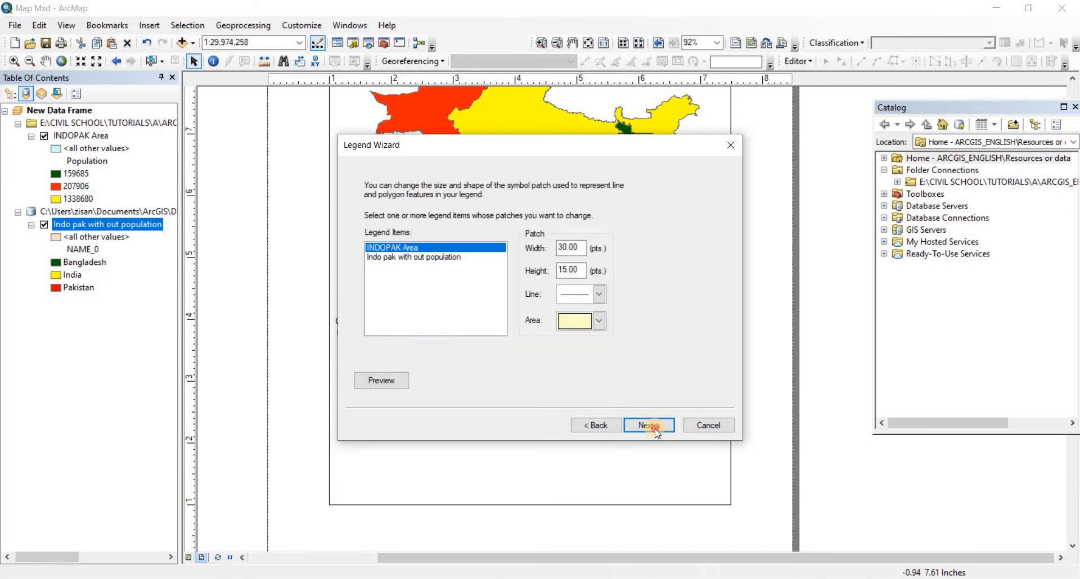
left_click(647, 425)
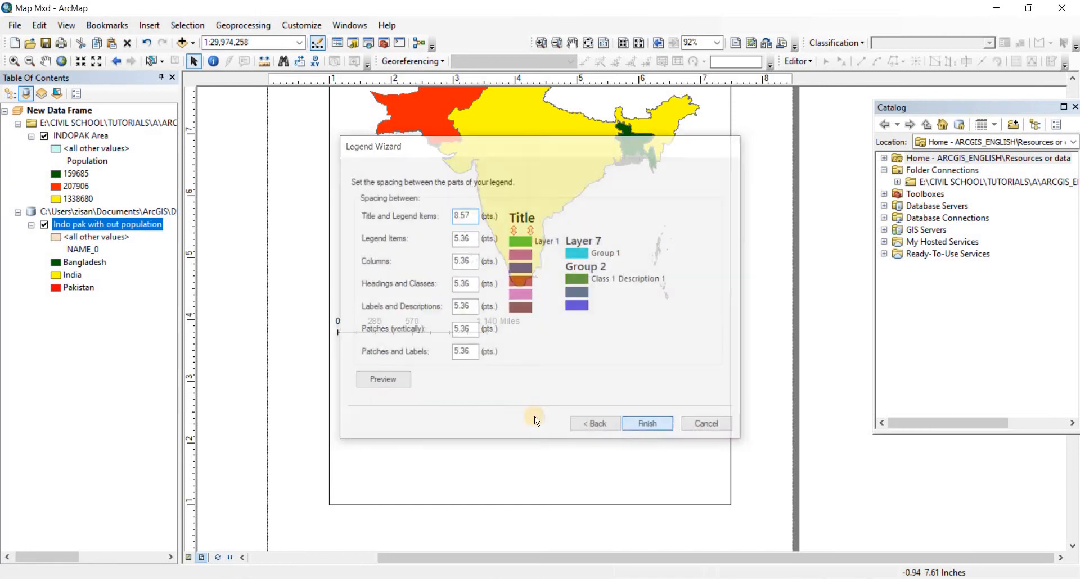
left_click(646, 423)
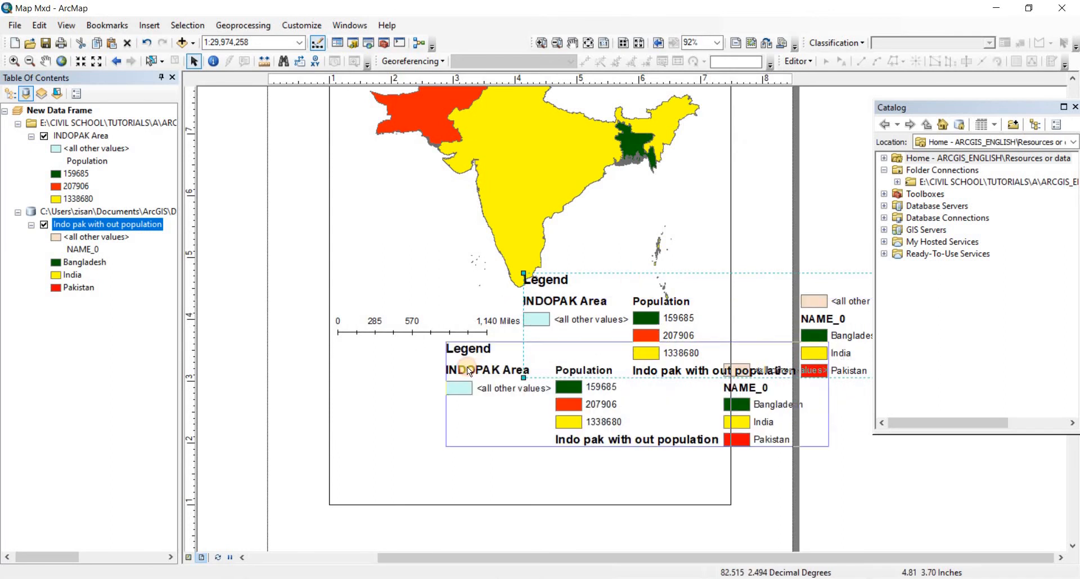
Move the legend to the page's lower left and resize it within the margins
left_click_drag(468, 370, 441, 377)
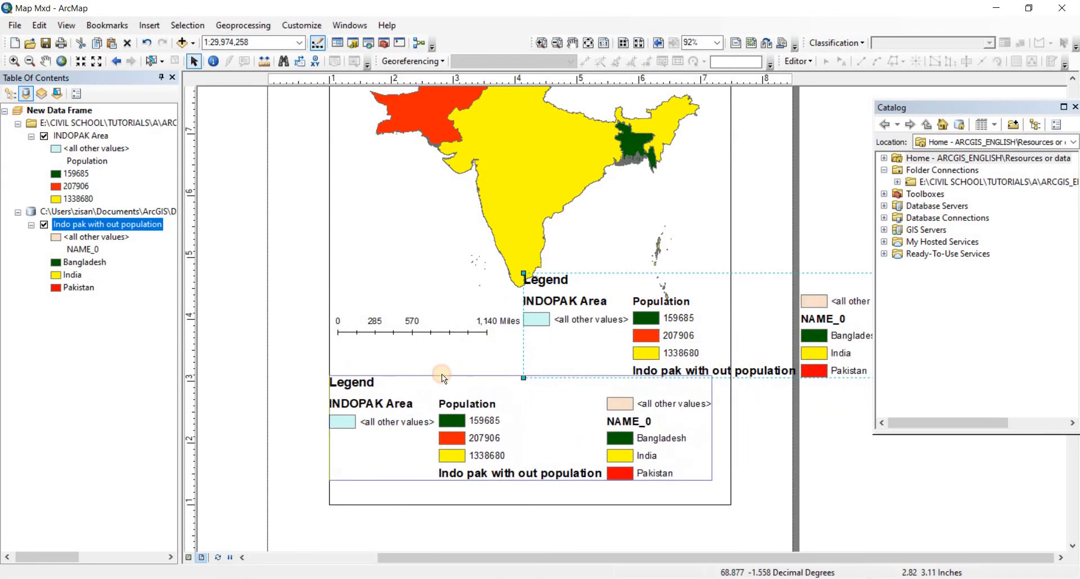
left_click_drag(441, 377, 690, 386)
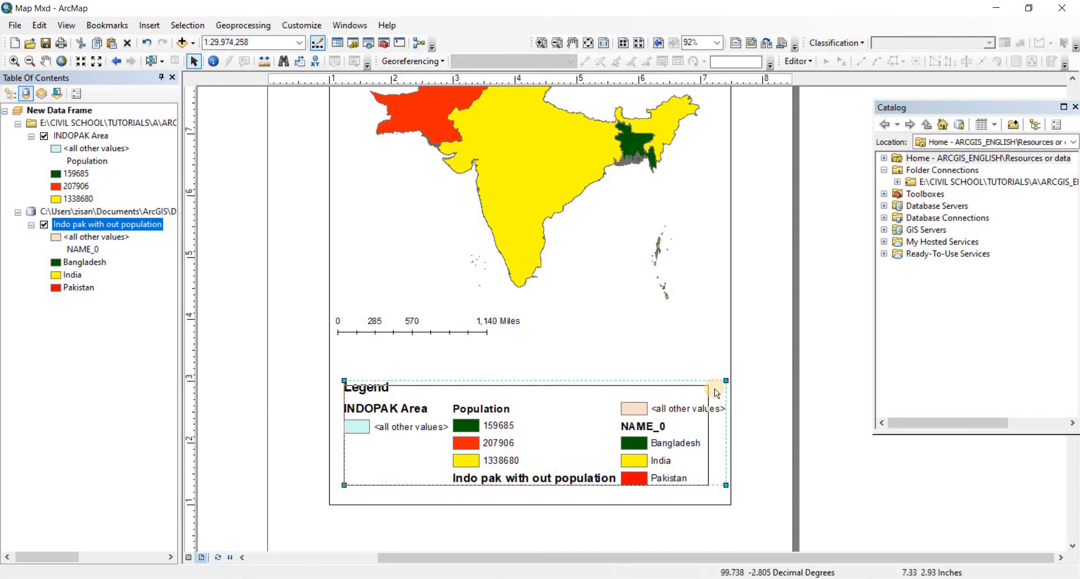
left_click_drag(716, 381, 694, 389)
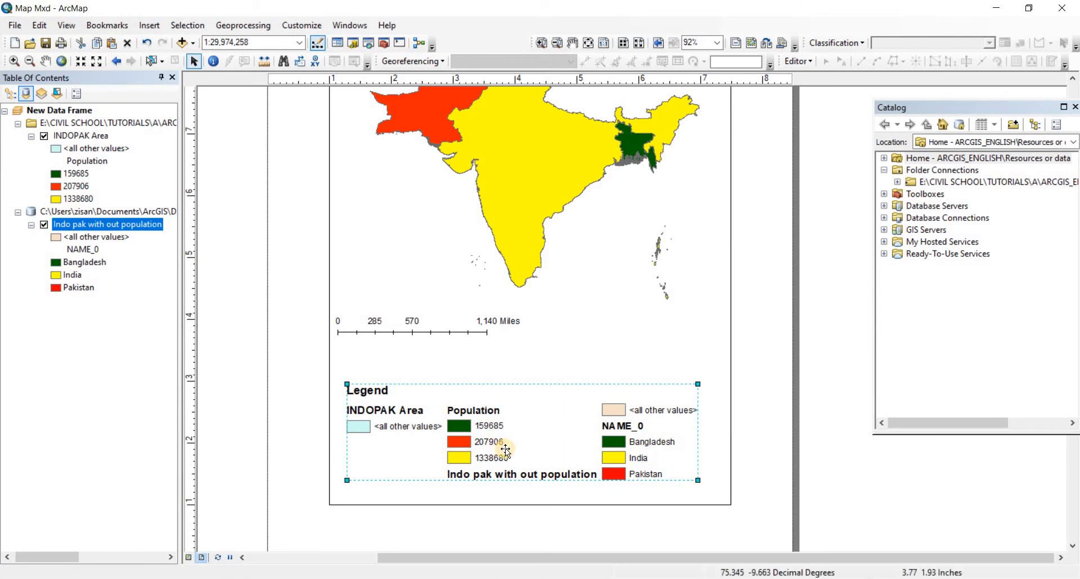
Convert the legend to graphics, centre the INDOPAK Area heading, and remove both 'all other values' entries
right_click(505, 451)
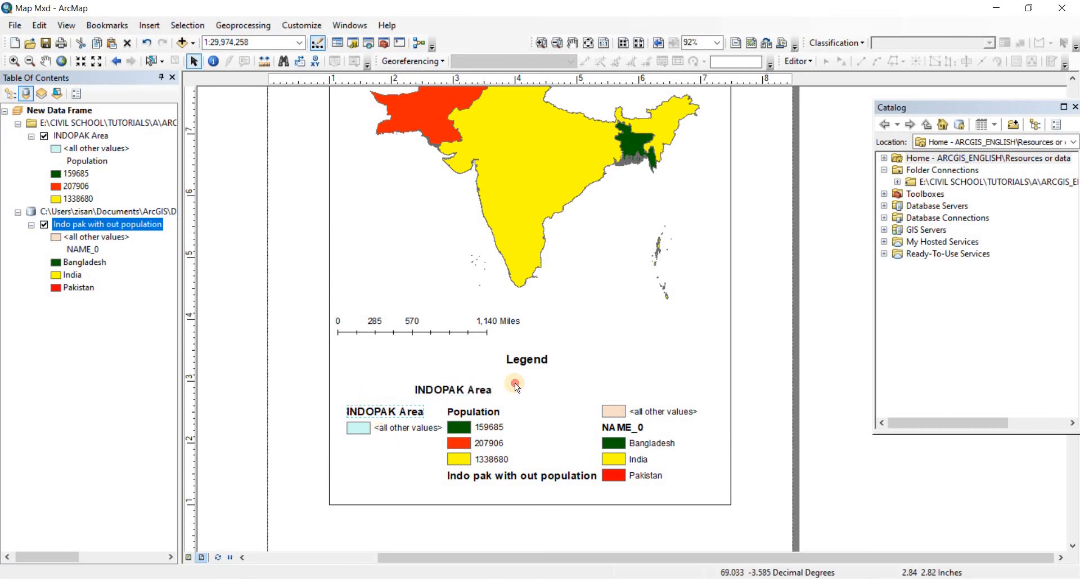
left_click(527, 379)
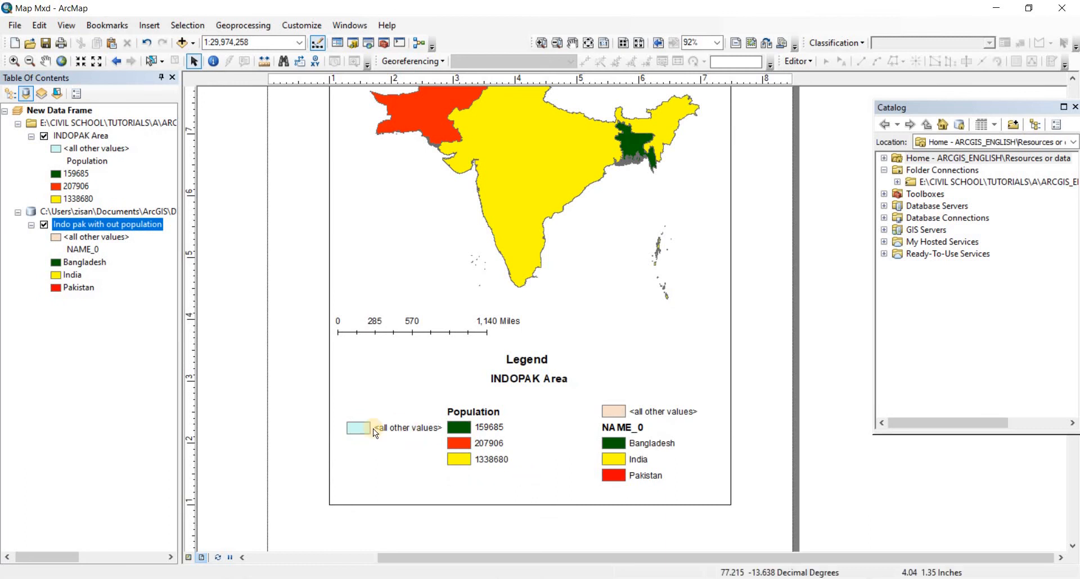
left_click(393, 427)
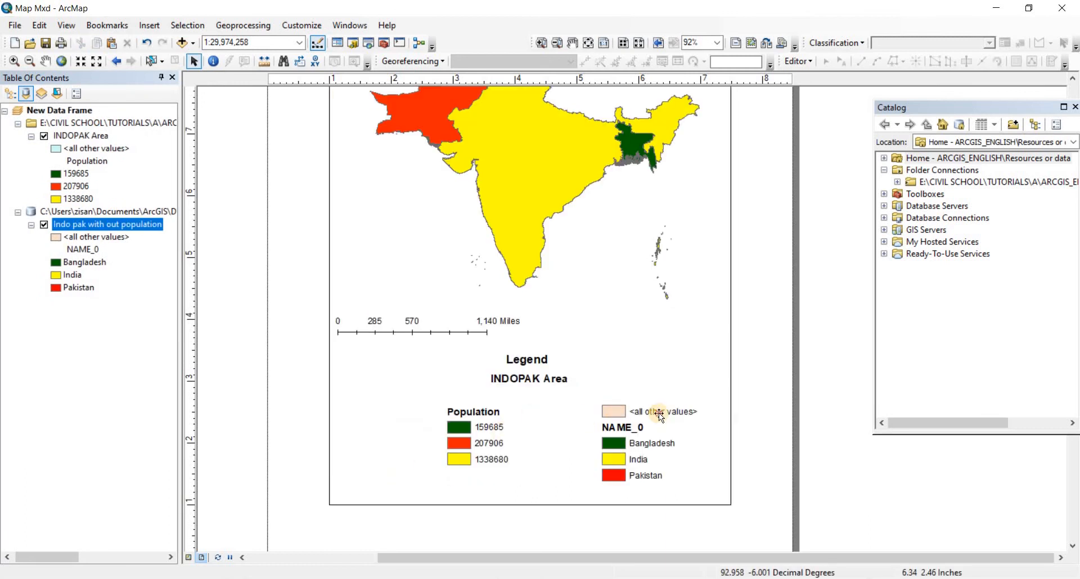
left_click(663, 411)
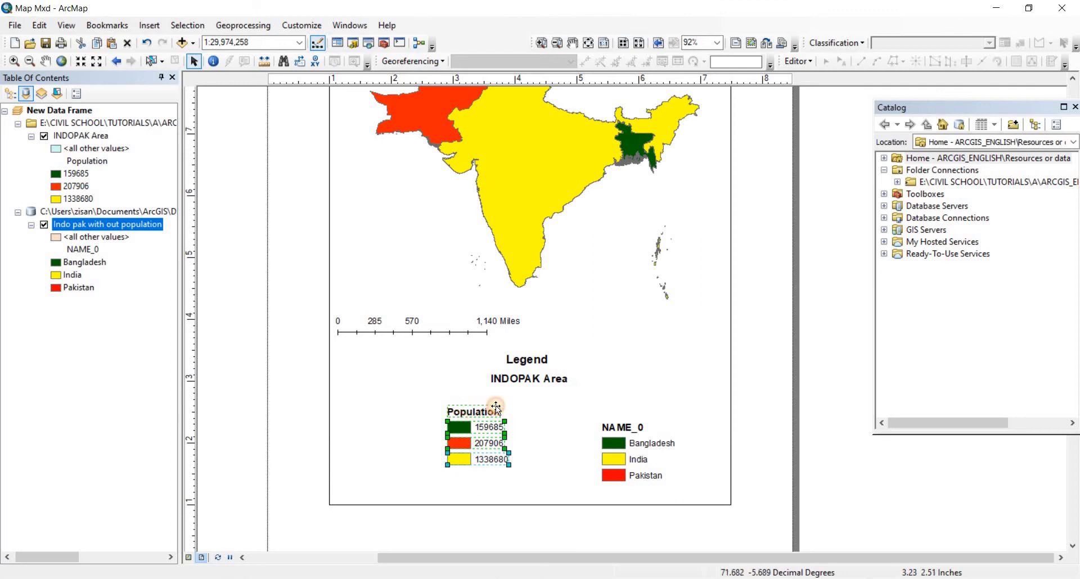
Drag the Population legend group to the lower right and the NAME_0 group to the lower left
left_click_drag(492, 407, 551, 430)
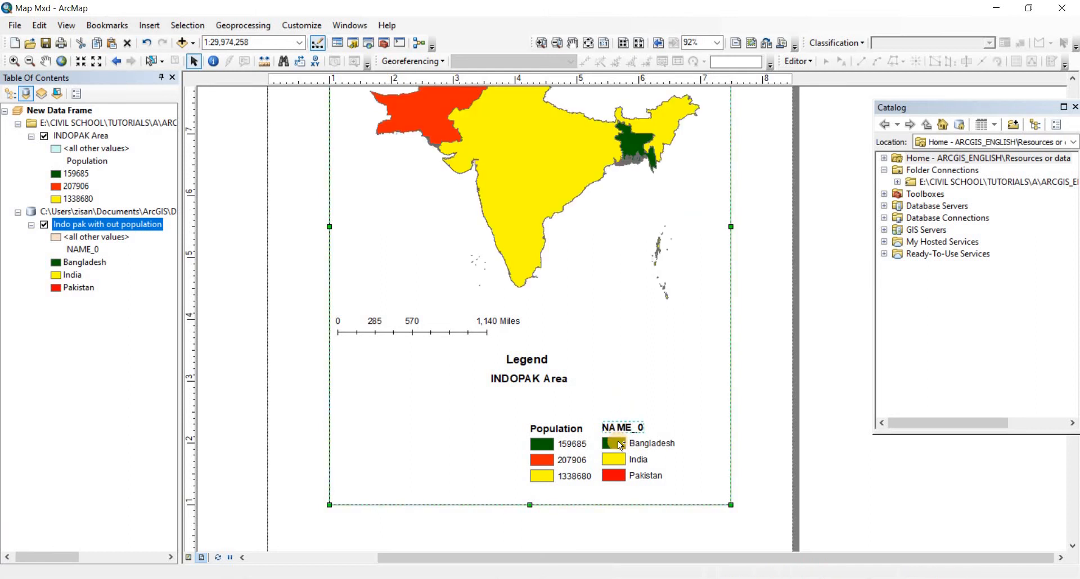
left_click(620, 445)
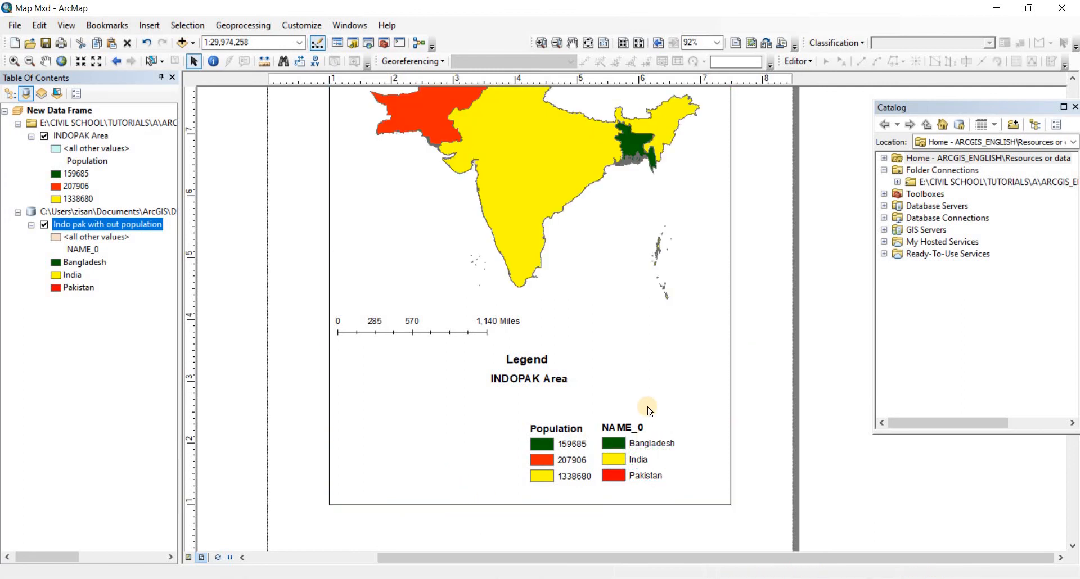
left_click(637, 476)
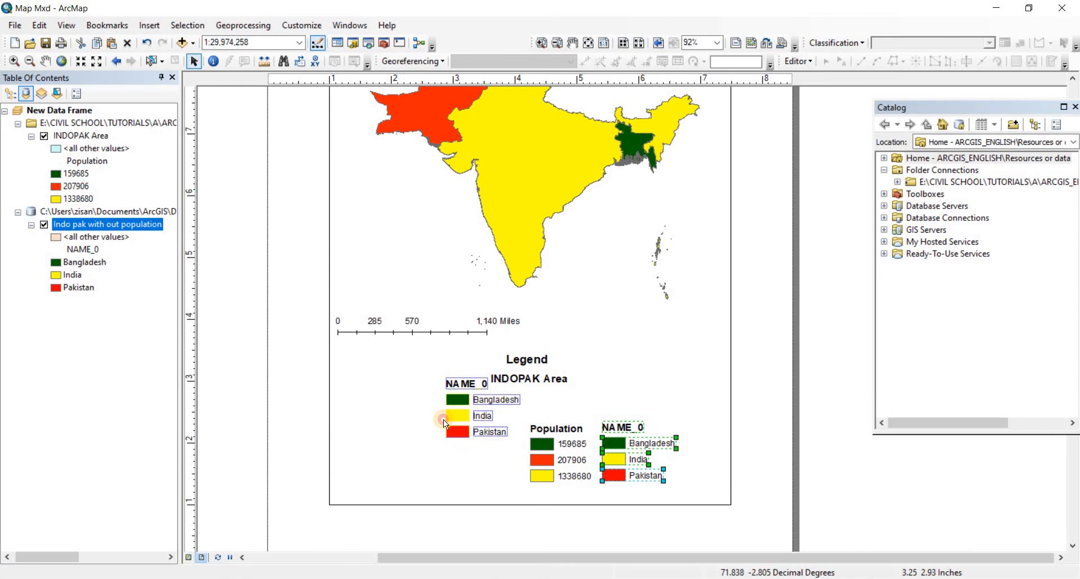
left_click_drag(466, 415, 417, 429)
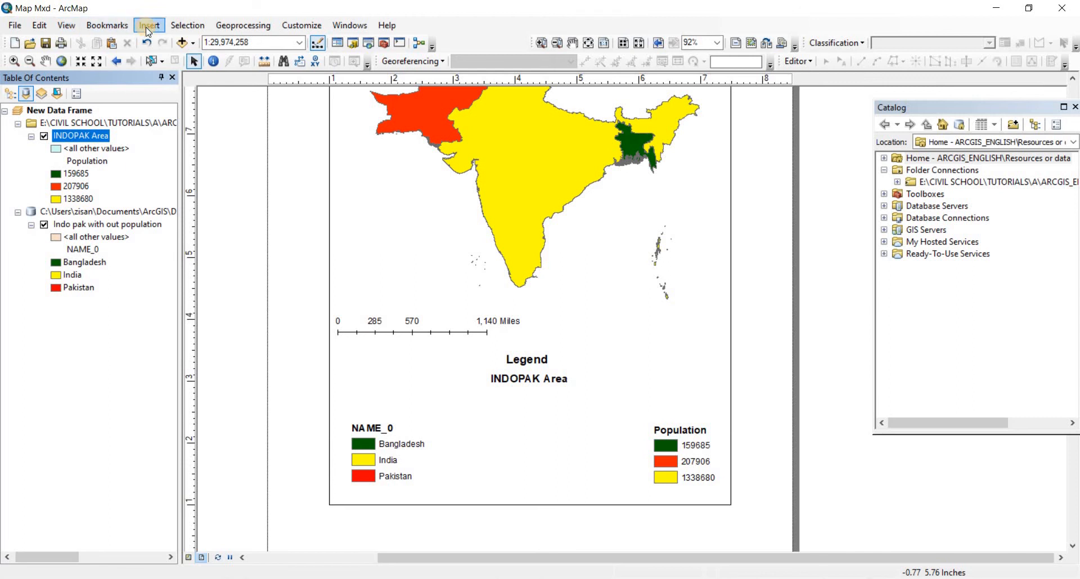
Insert a default legend through the Legend wizard and move it lower on the page
left_click(149, 25)
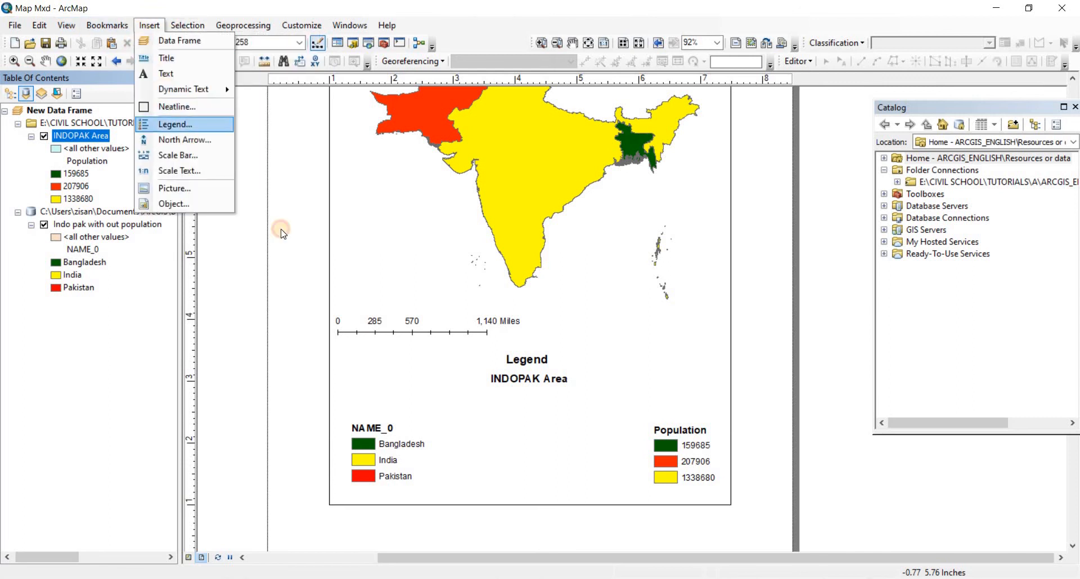
left_click(176, 124)
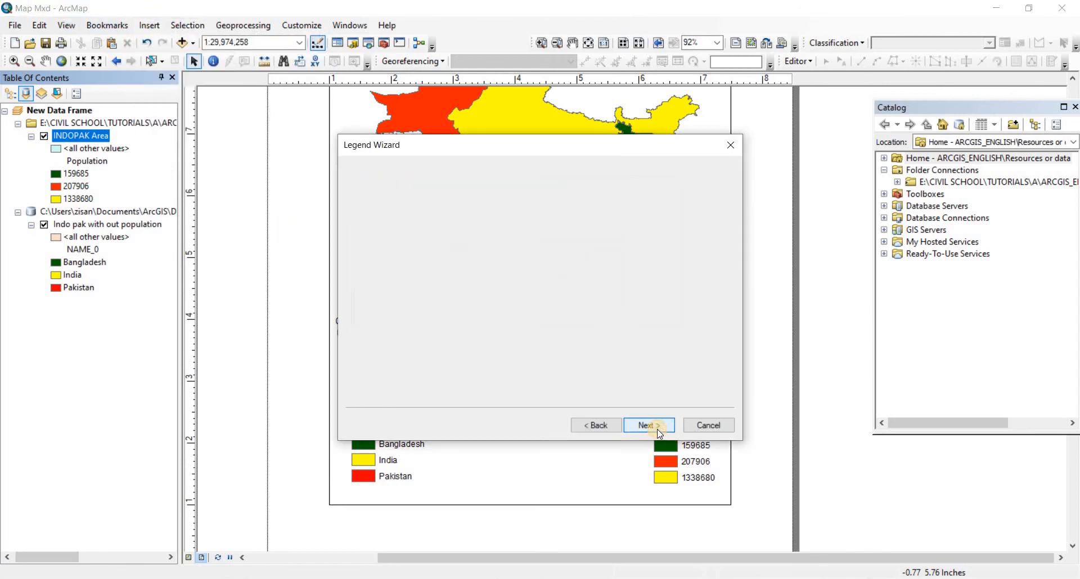
left_click(647, 425)
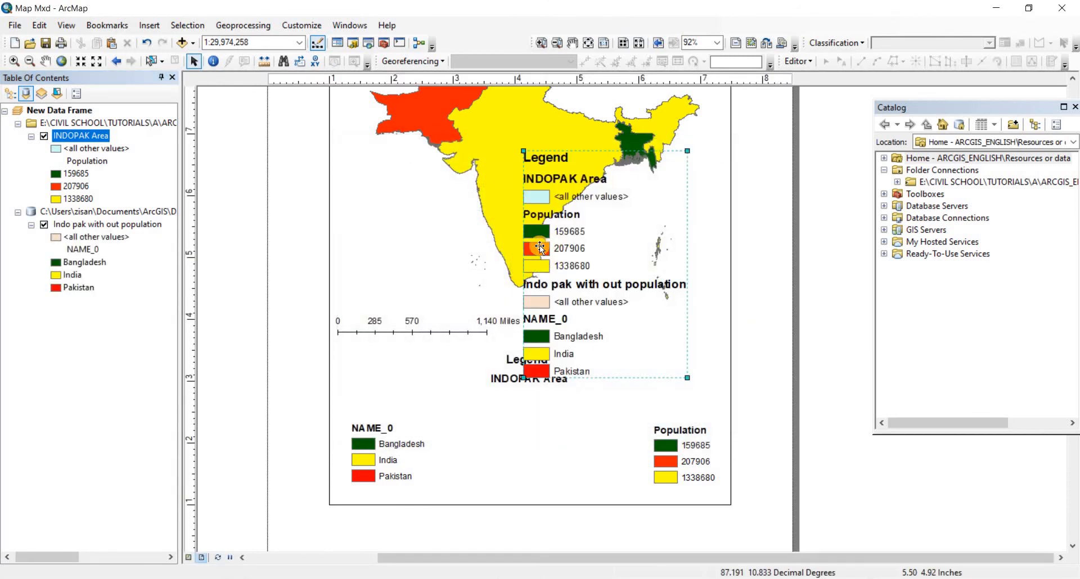
left_click_drag(539, 248, 463, 352)
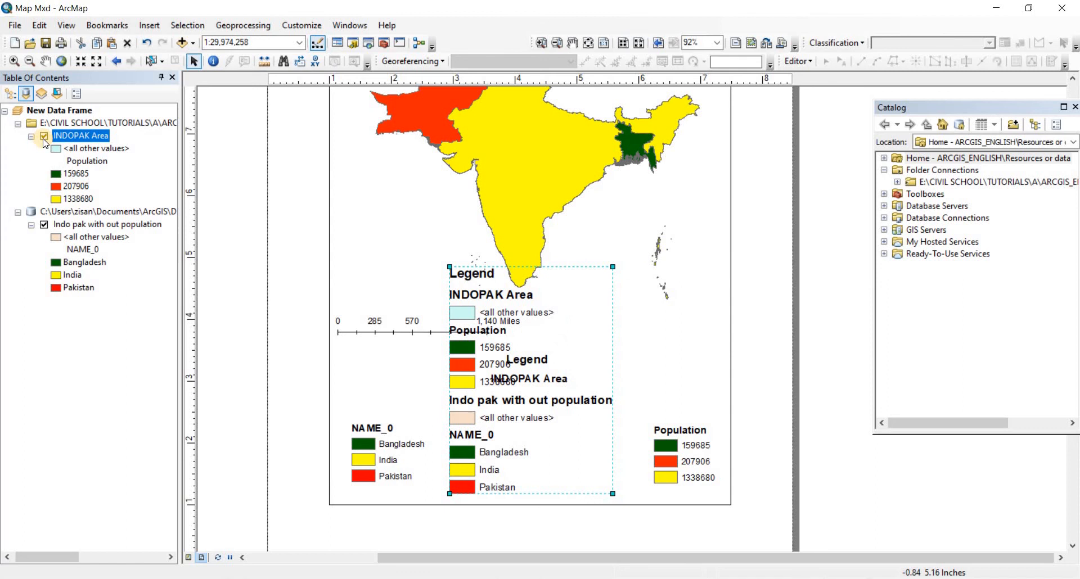
Turn off the INDOPAK Area layer in the Table of Contents
left_click(43, 136)
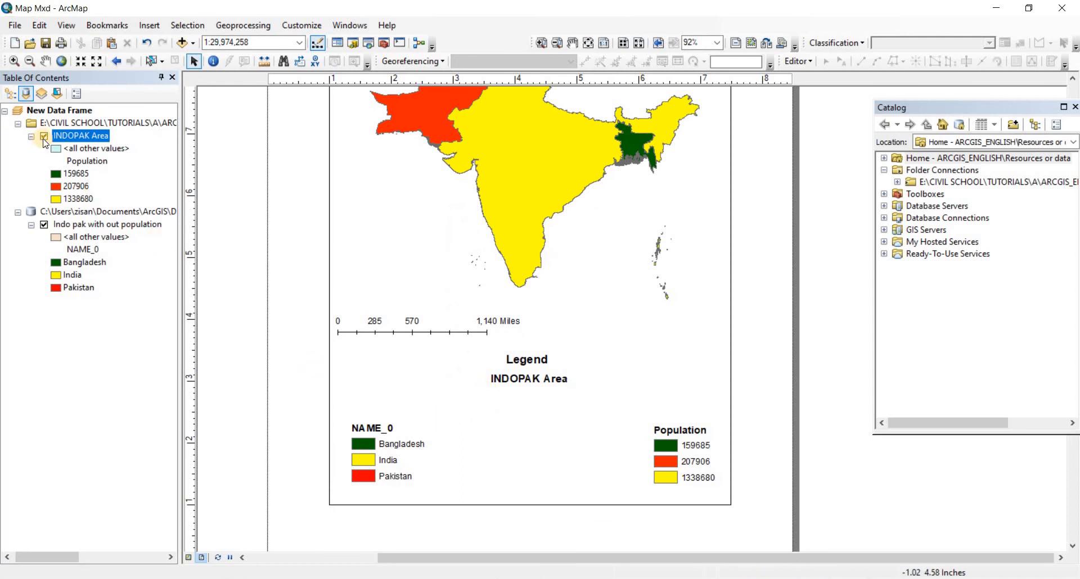
left_click(44, 136)
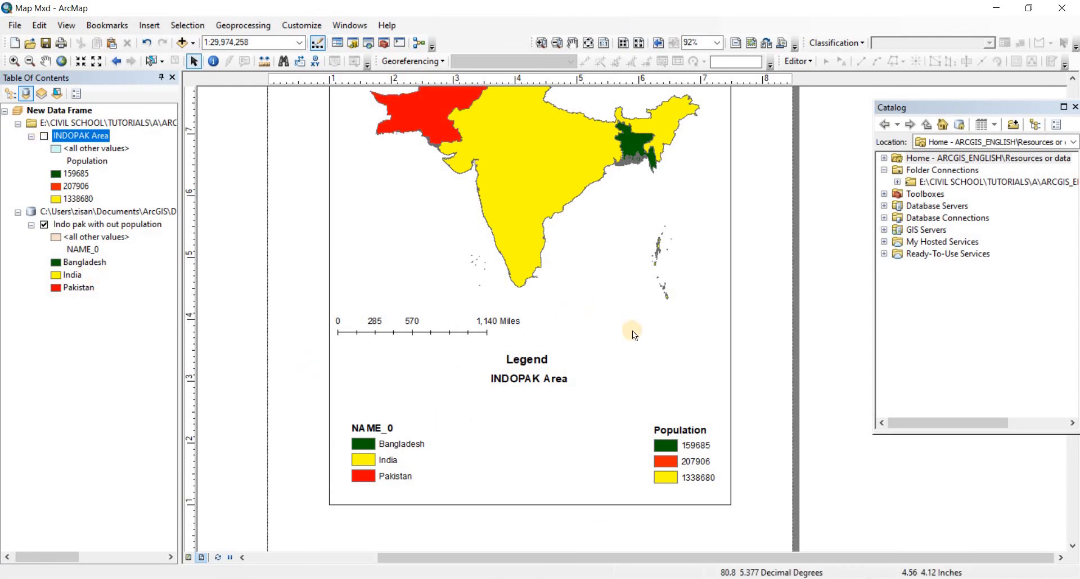
scroll("down", 3)
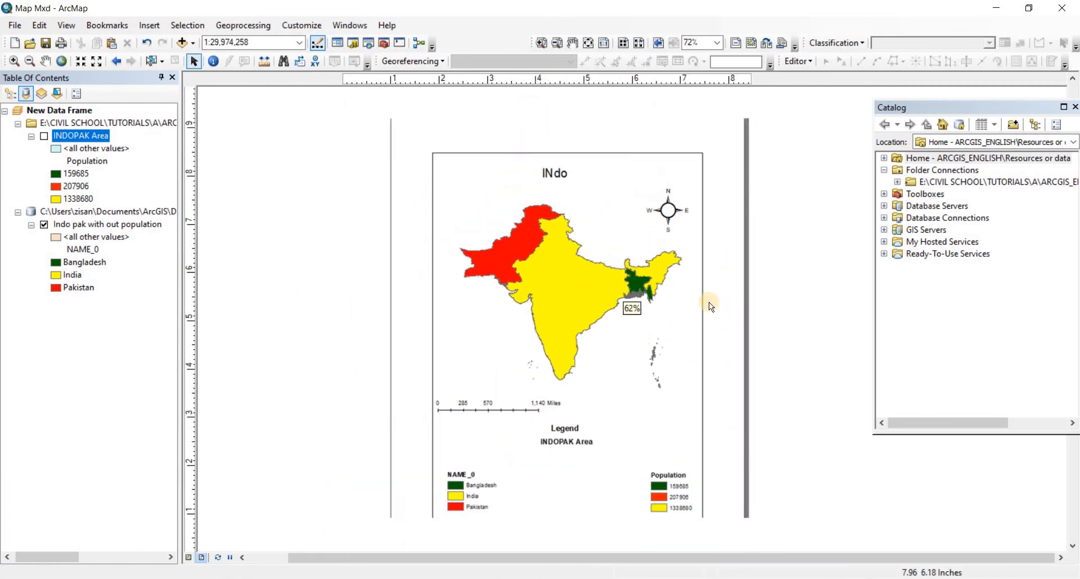
Export the layout to PDF as 'indo pk' and open the exported file
left_click(13, 25)
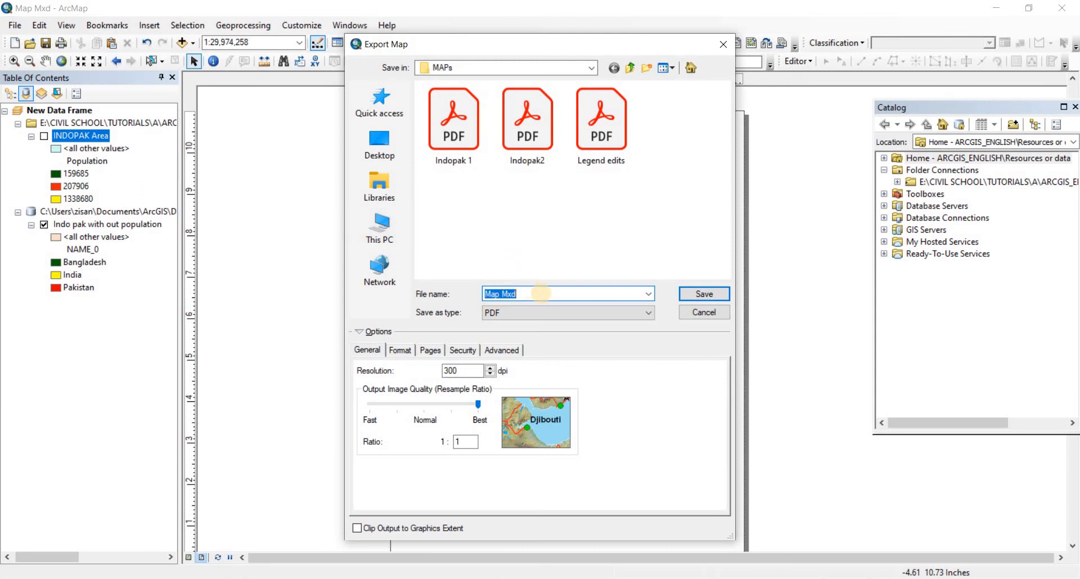
type("indo pk")
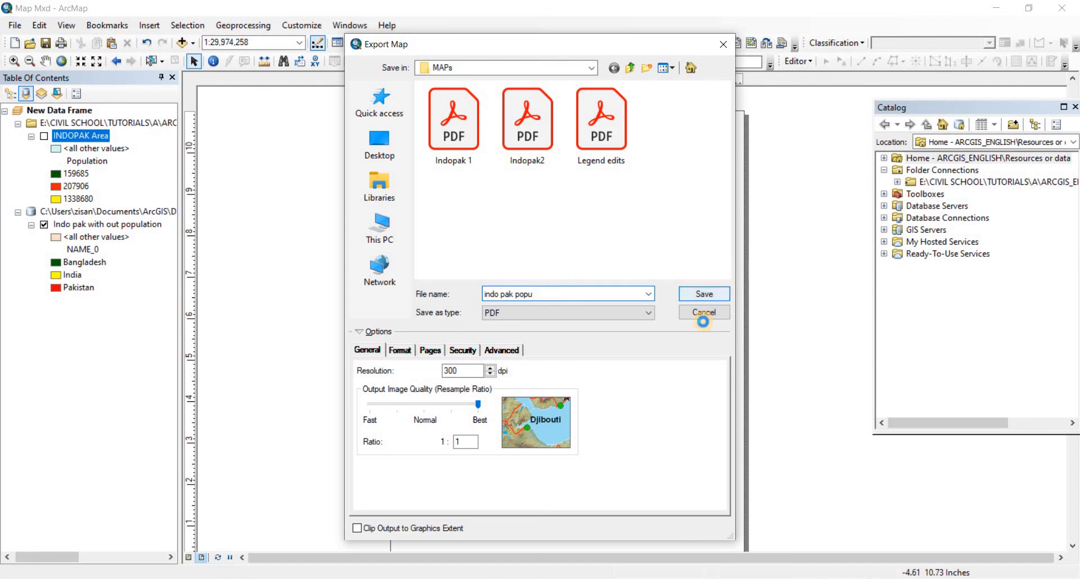
left_click(702, 294)
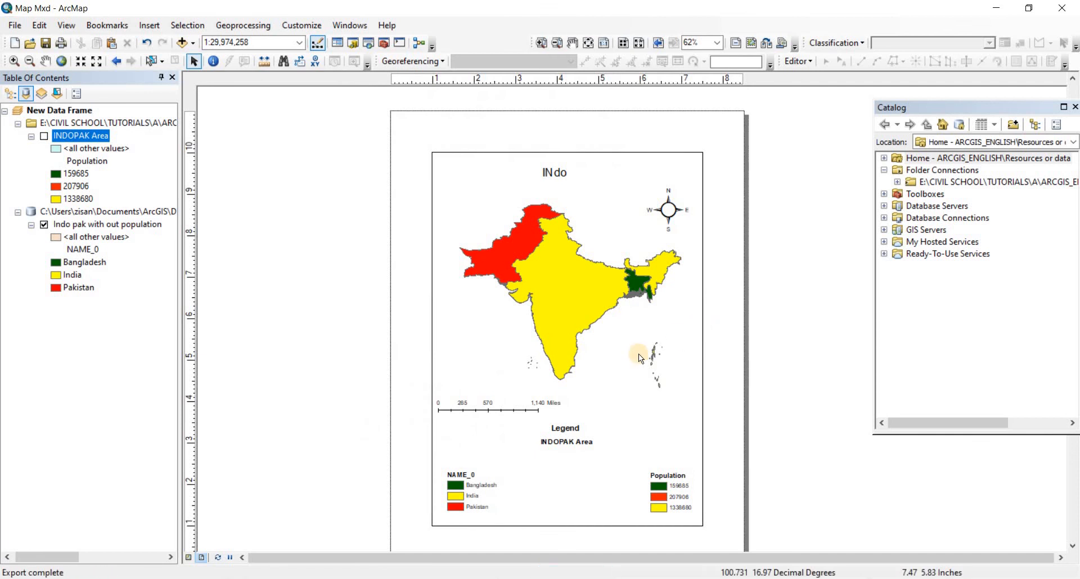
mouse_move(626, 345)
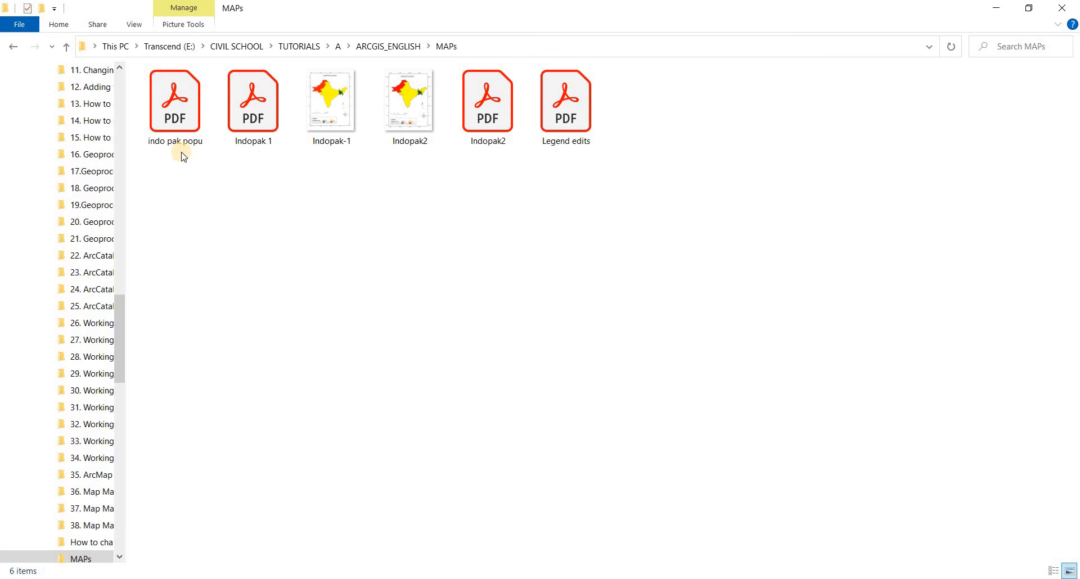
left_click(174, 104)
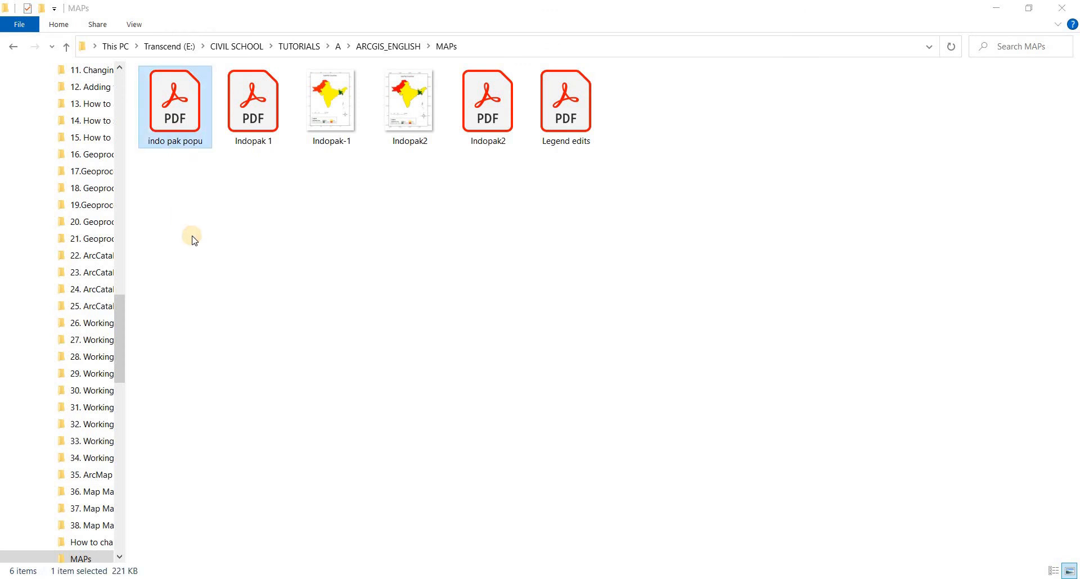
double_click(174, 103)
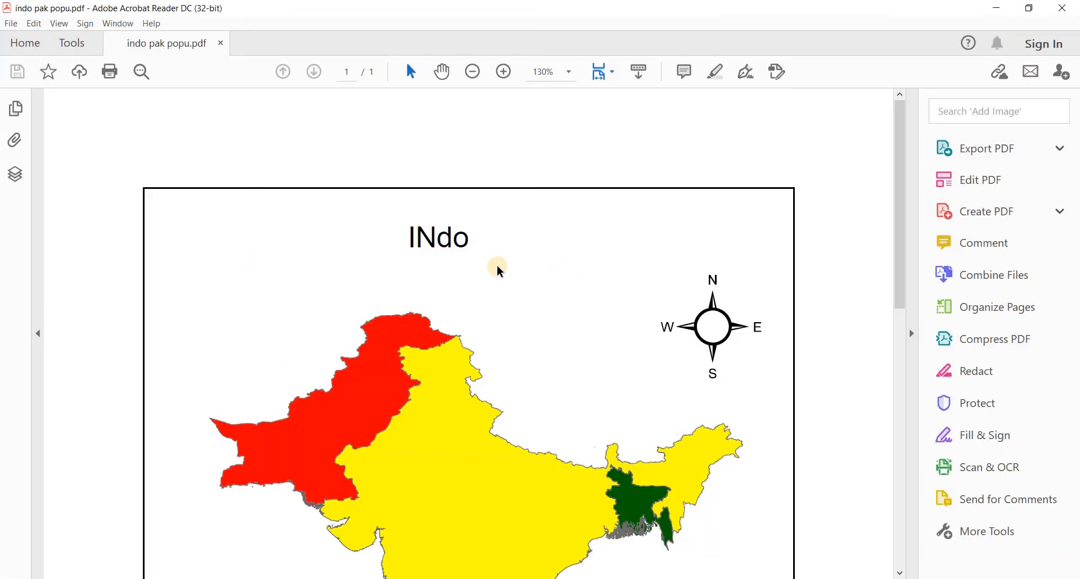
scroll("down", 3)
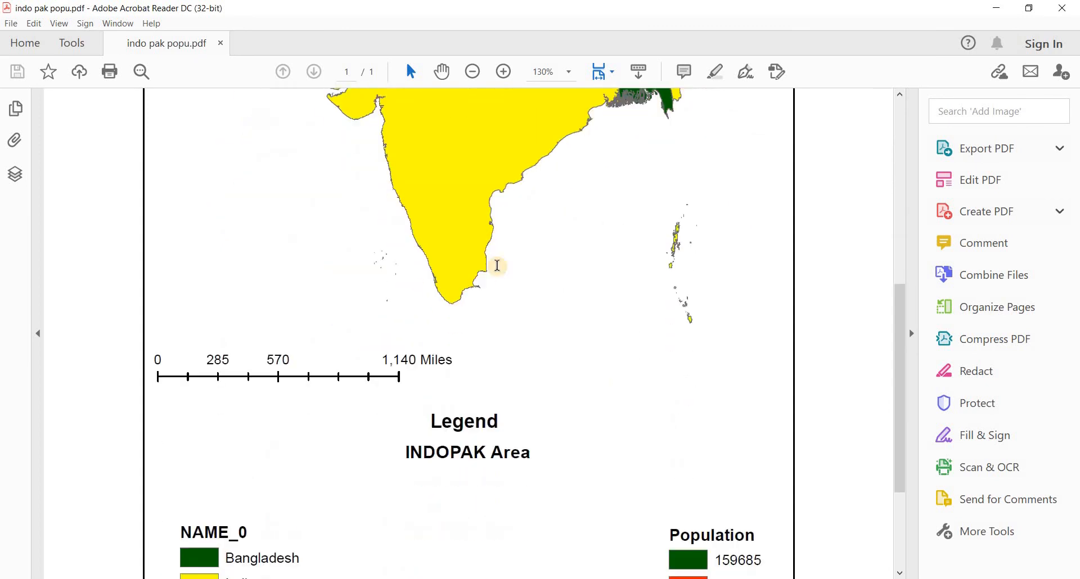
scroll("down", 3)
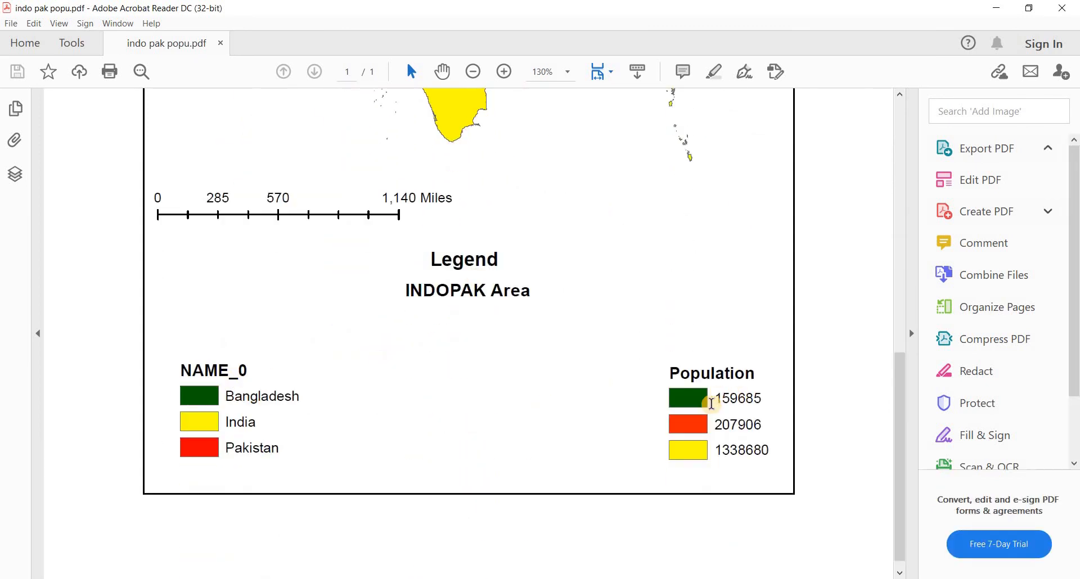
mouse_move(234, 398)
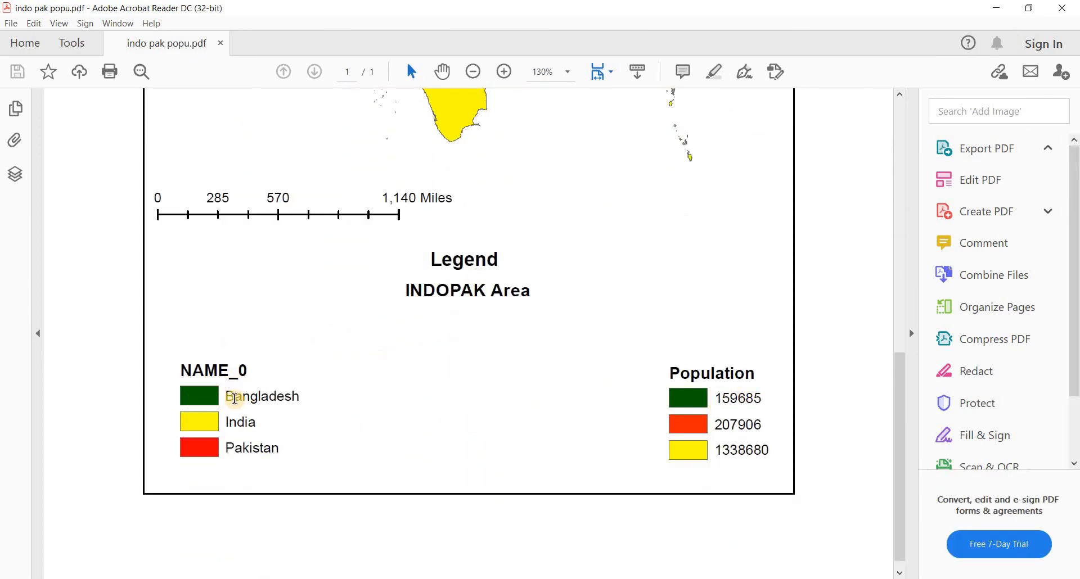
left_click(986, 147)
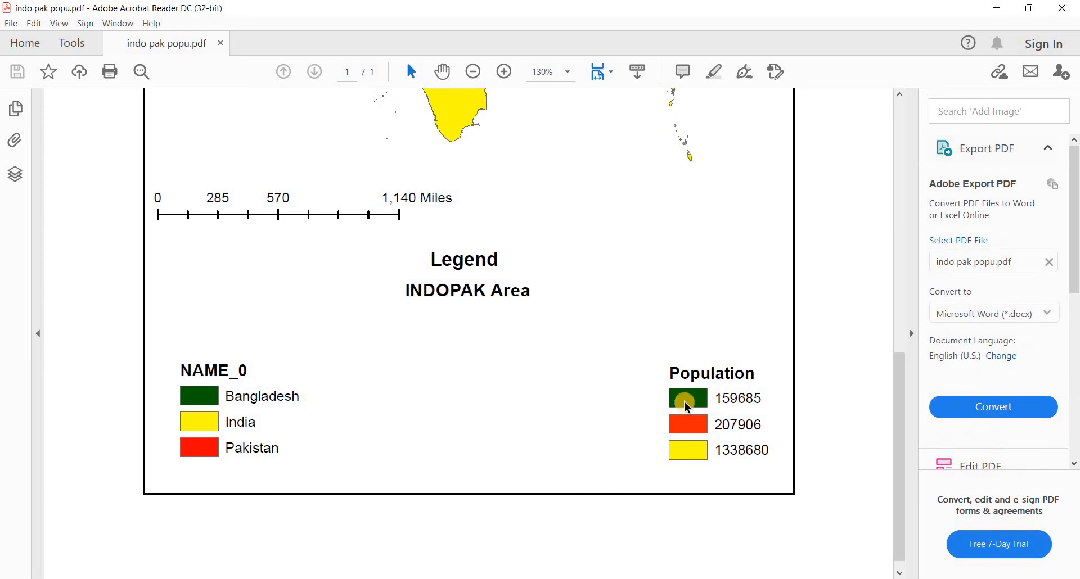
double_click(737, 398)
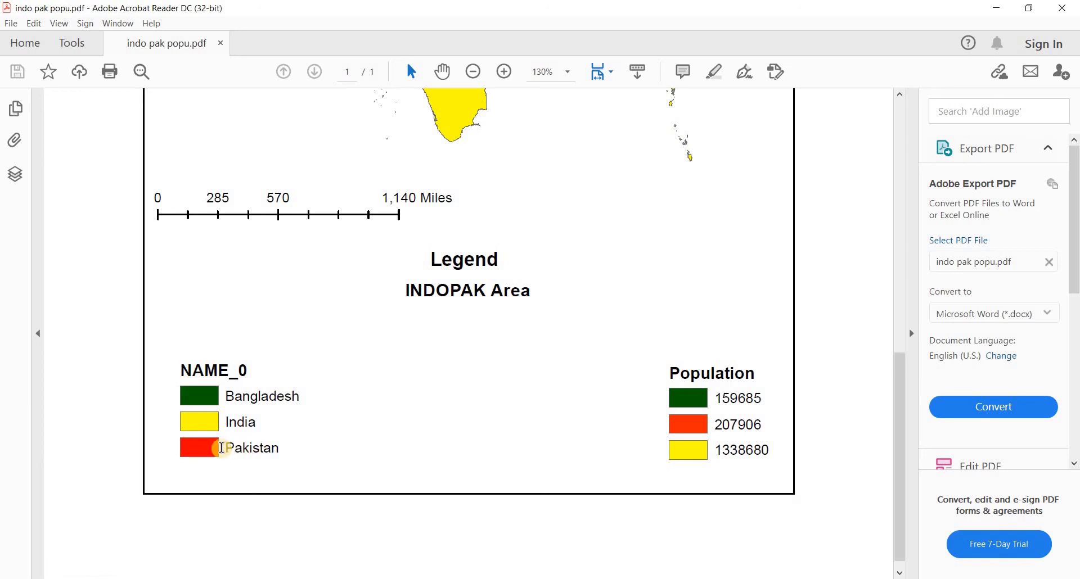
mouse_move(723, 425)
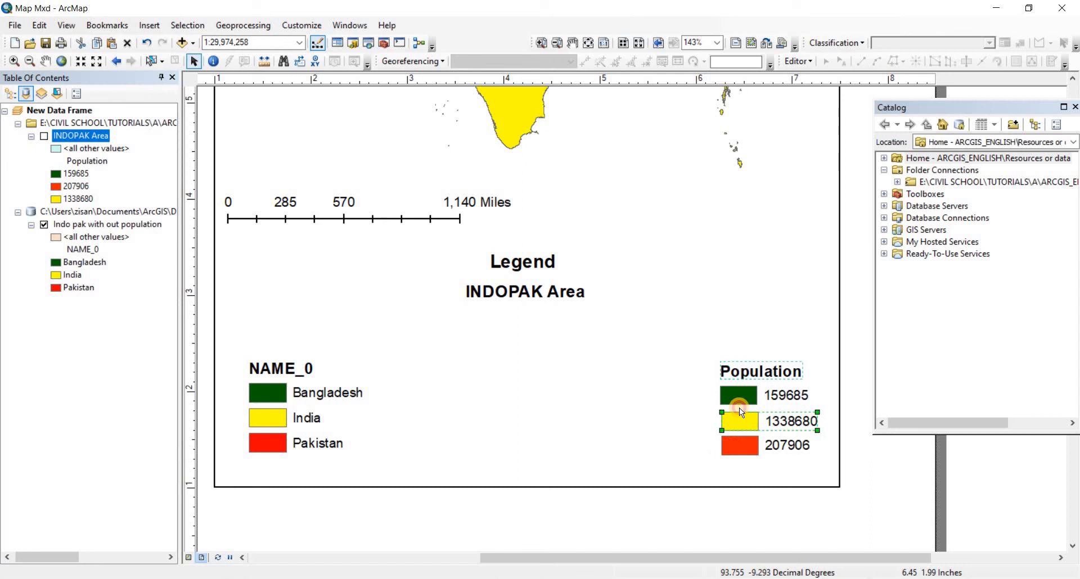
Align the Population legend entries to the right so they form an even column
right_click(740, 422)
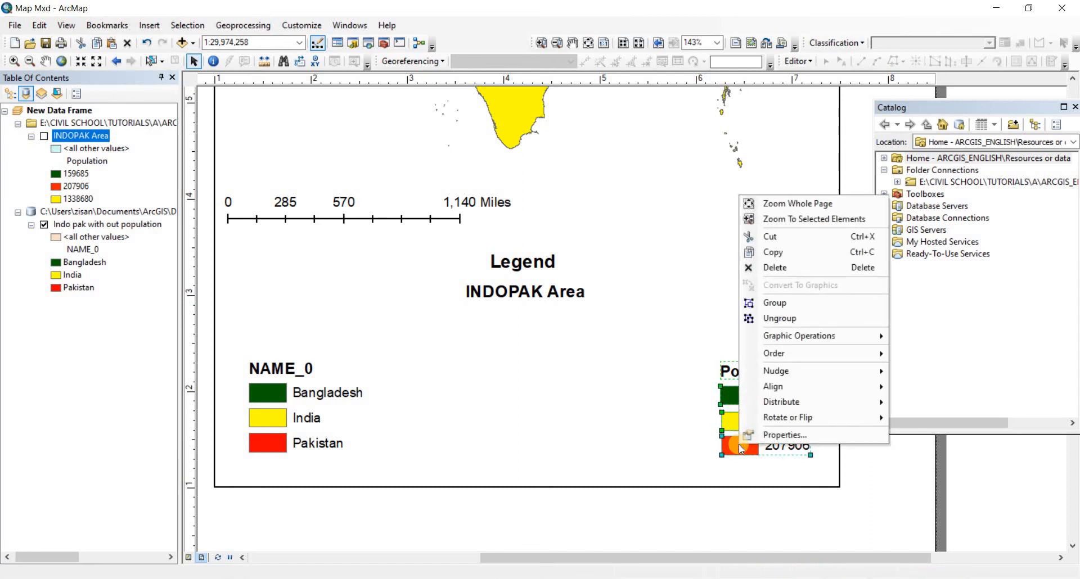
mouse_move(776, 371)
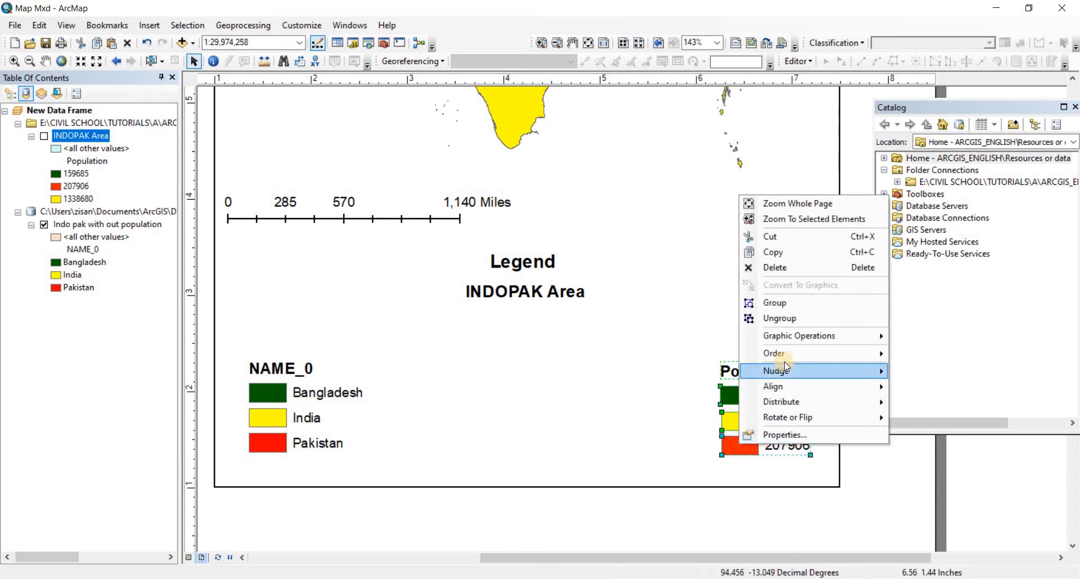
mouse_move(813, 364)
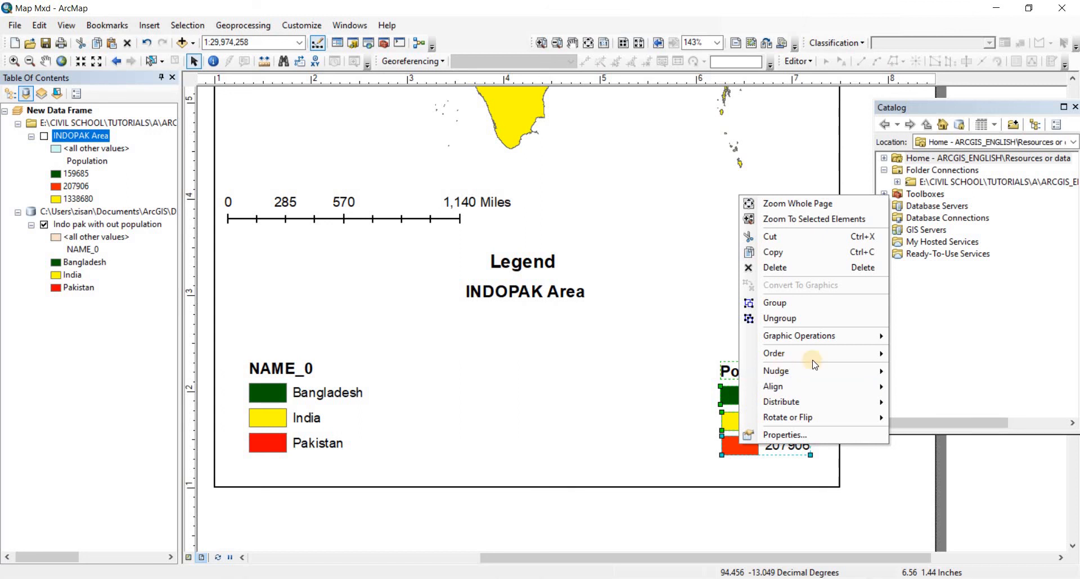
mouse_move(772, 386)
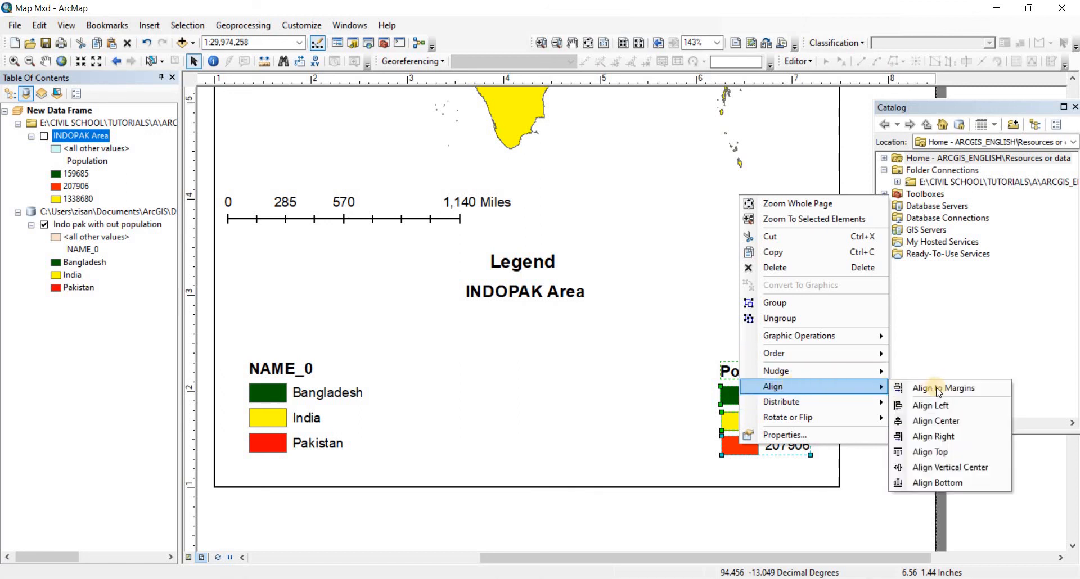
mouse_move(933, 436)
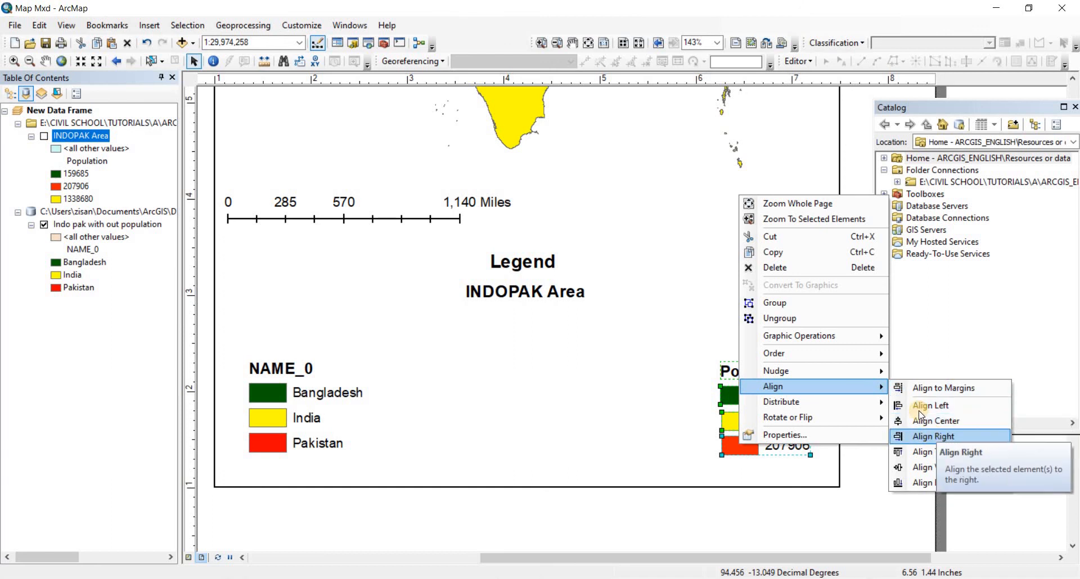
left_click(933, 436)
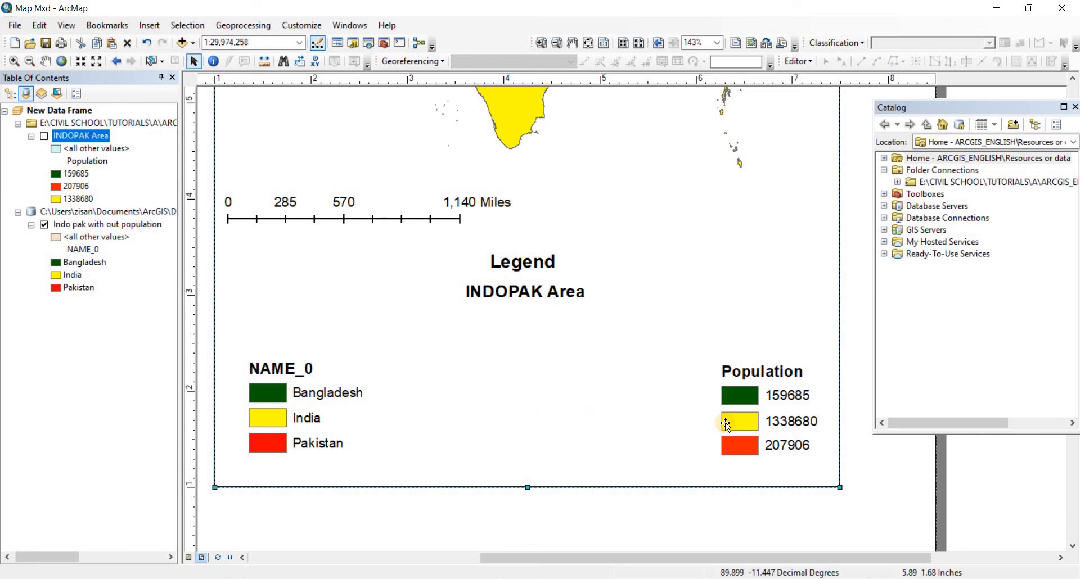
mouse_move(540, 436)
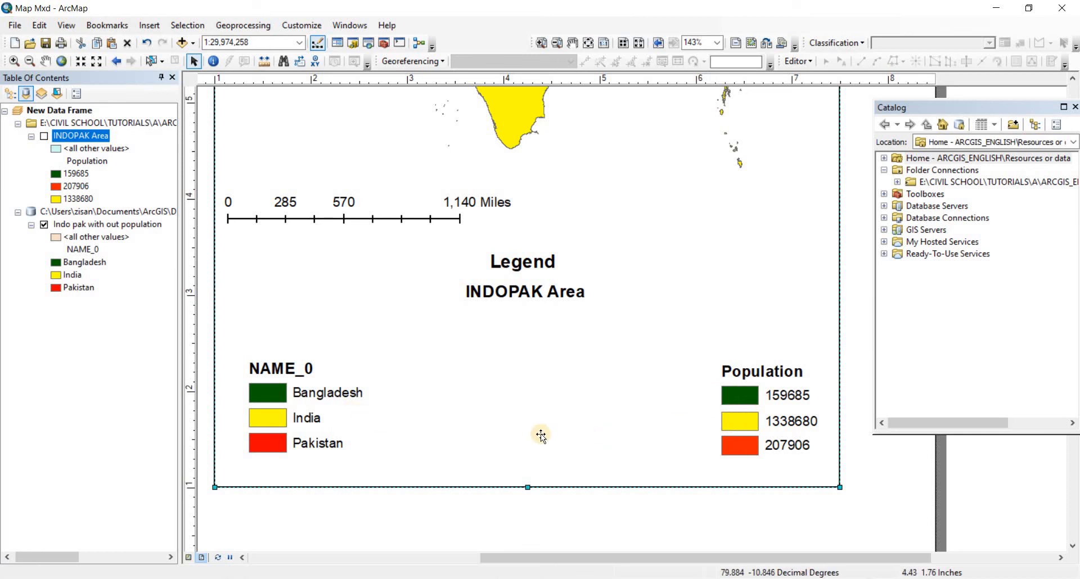
mouse_move(222, 411)
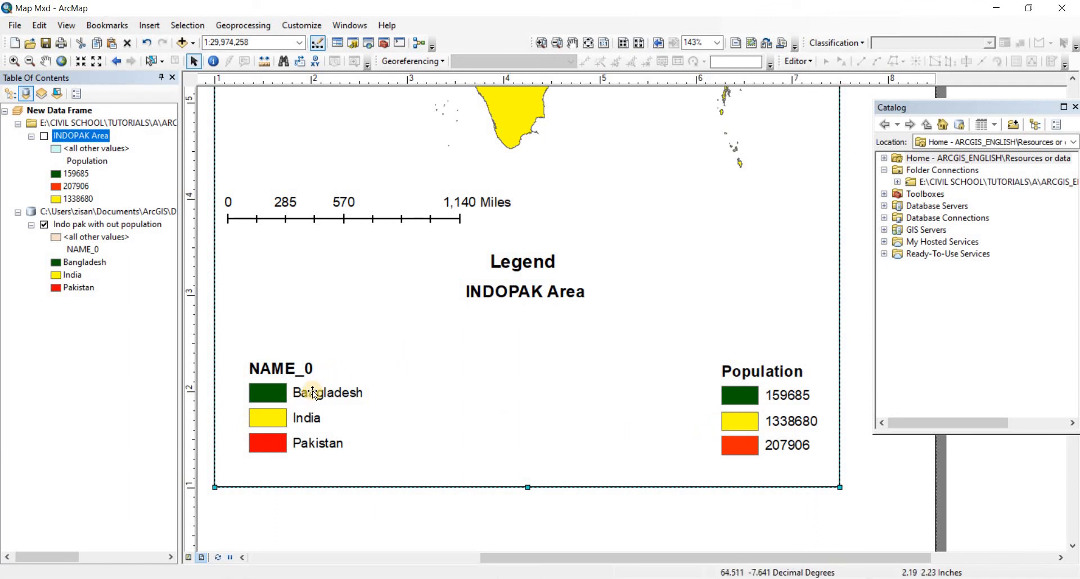
mouse_move(289, 407)
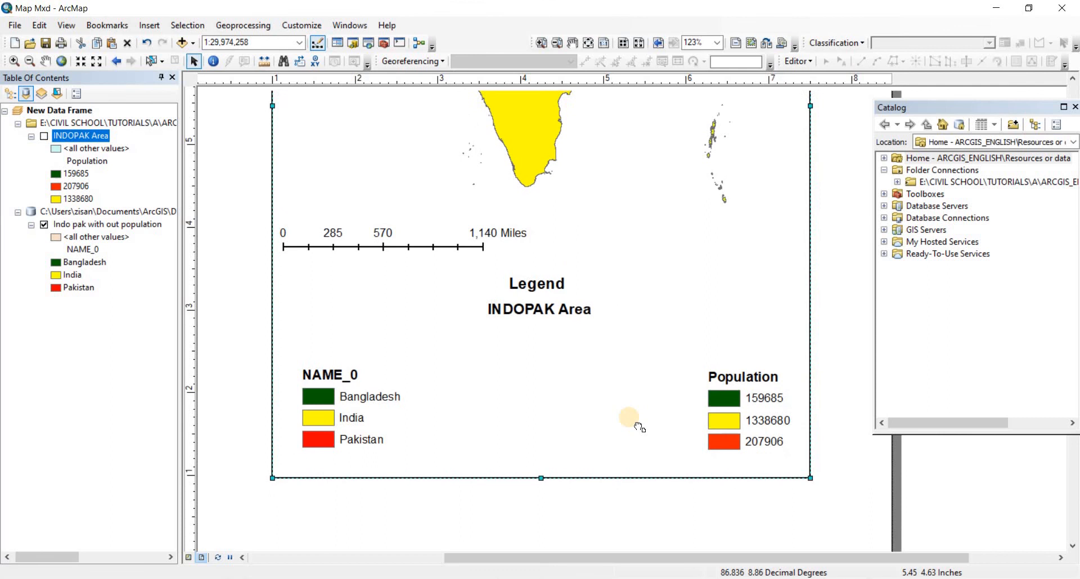
scroll("down", 3)
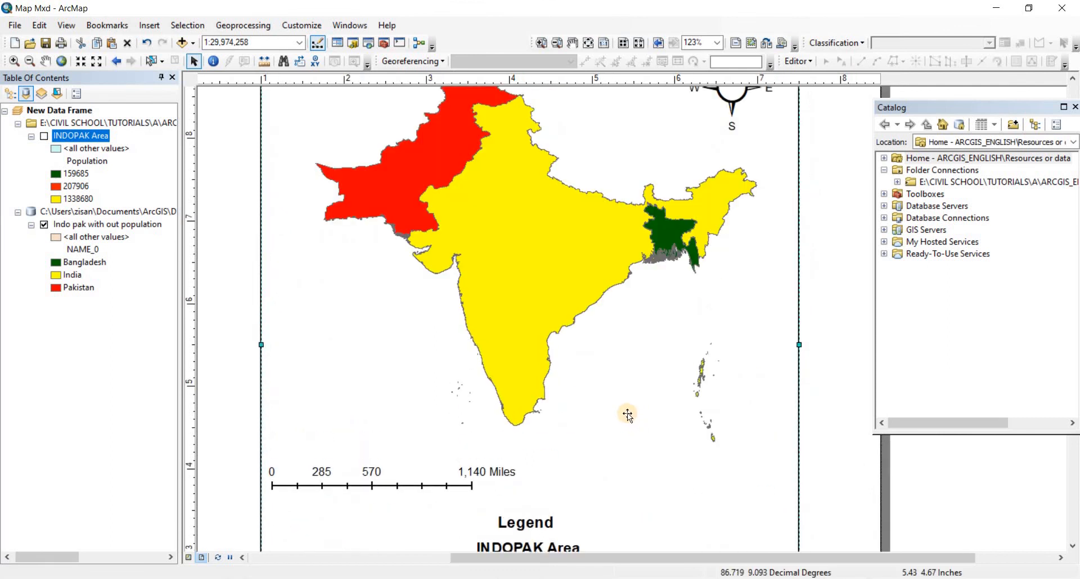